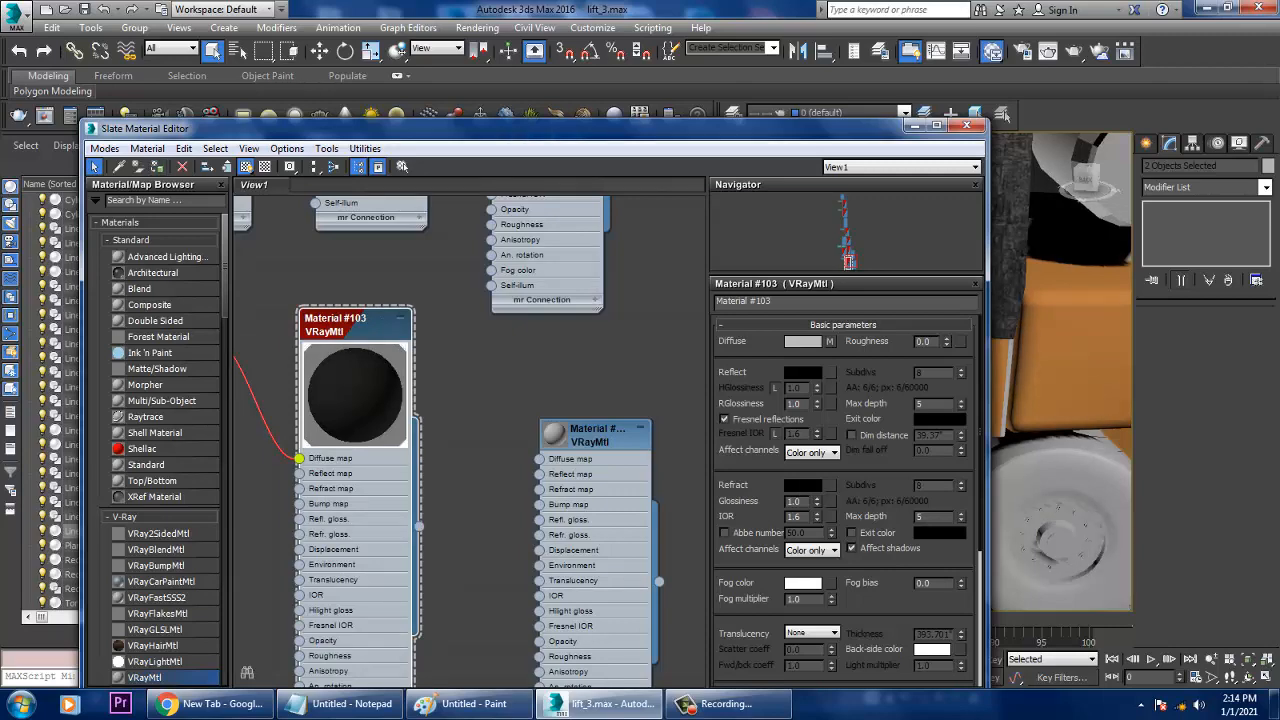
- Create a new VRayMtl and set its diffuse colour for the forklift body
left_click(968, 124)
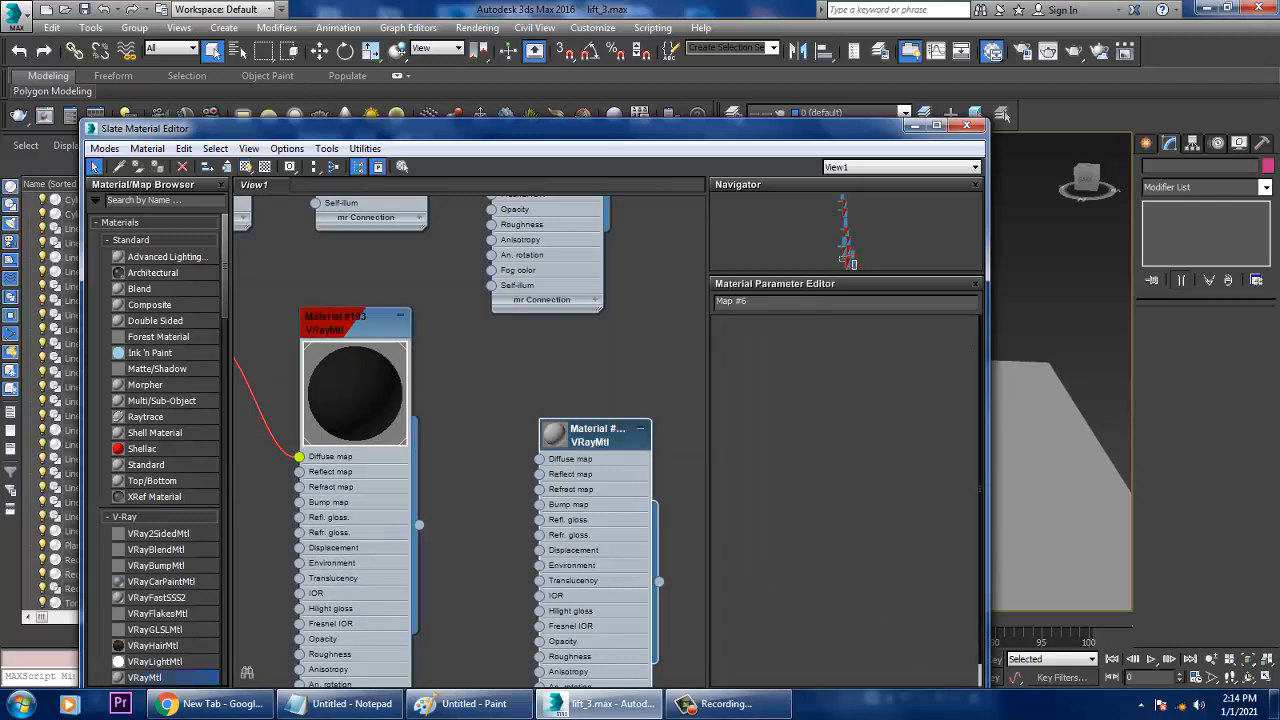
left_click(804, 340)
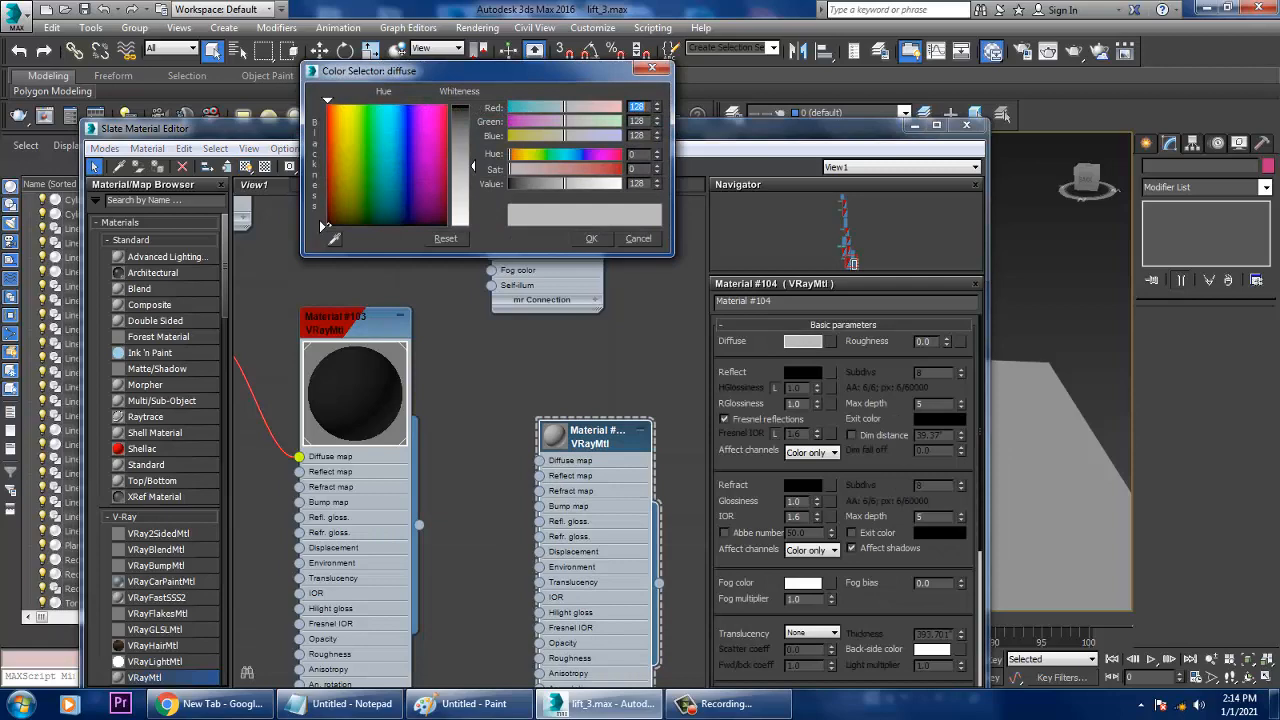
left_click(638, 238)
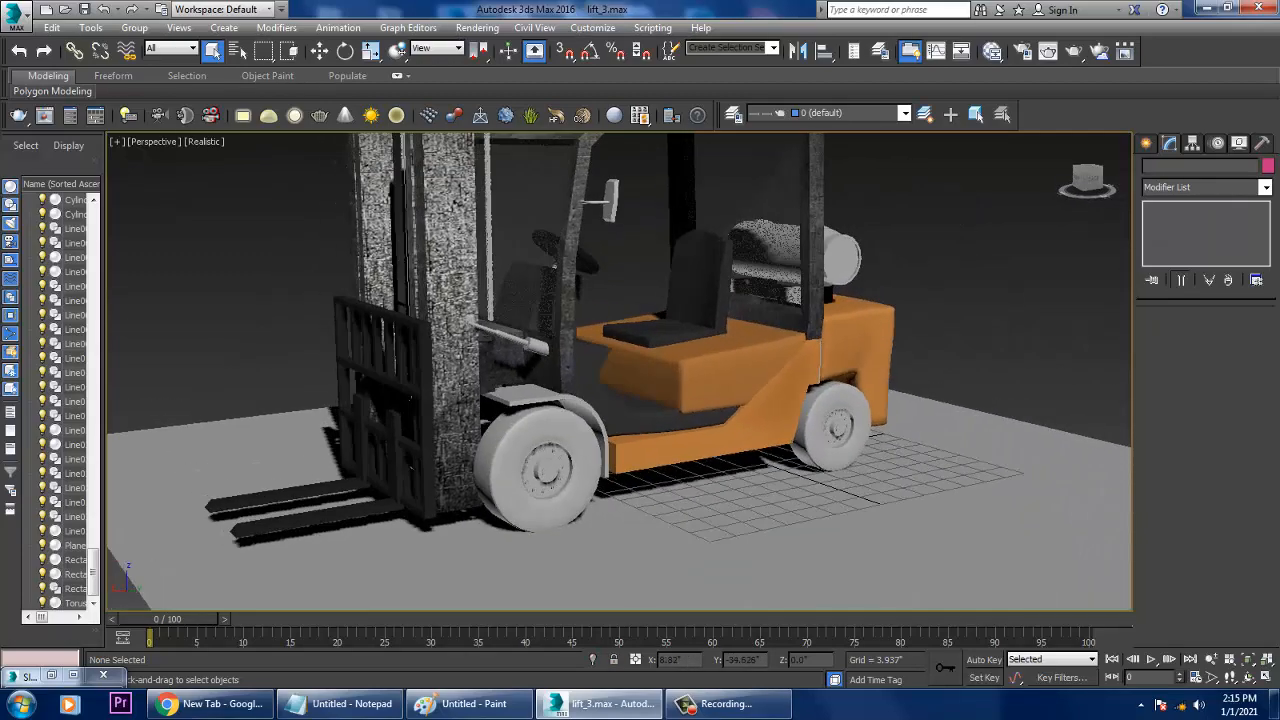
- Load an image from the texture folder as the material's Bitmap map
left_click(544, 460)
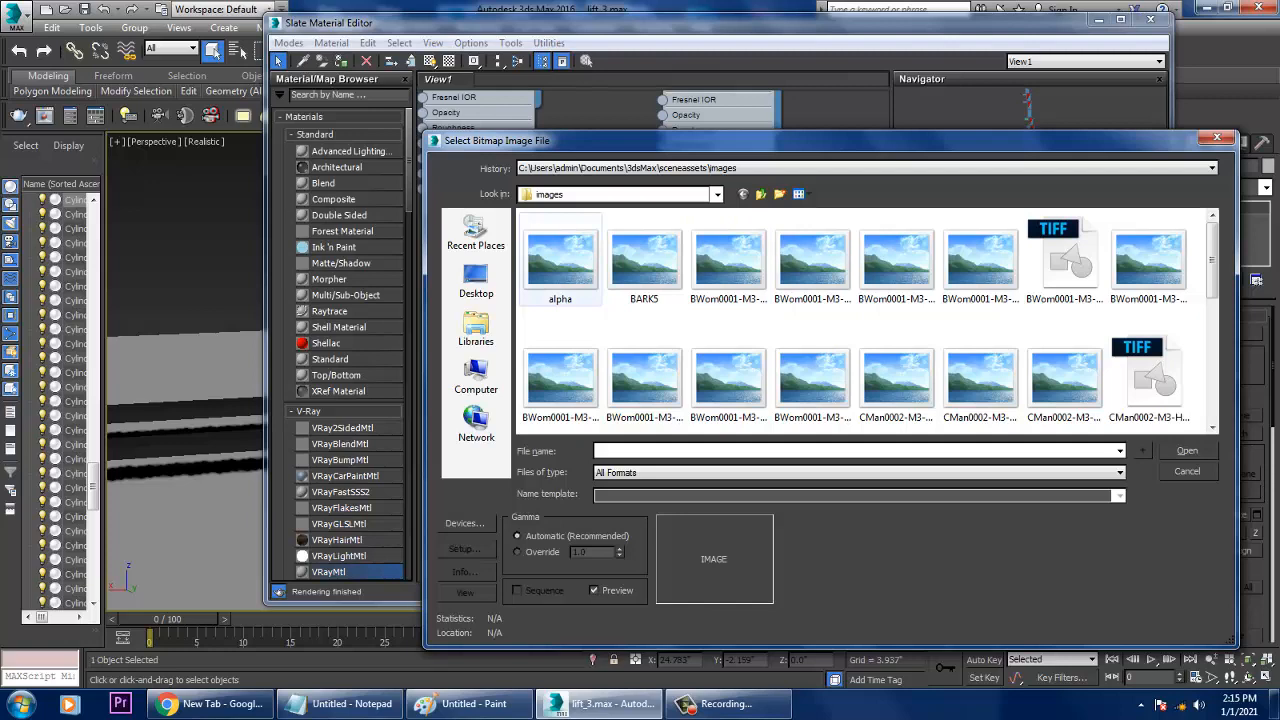
left_click(476, 276)
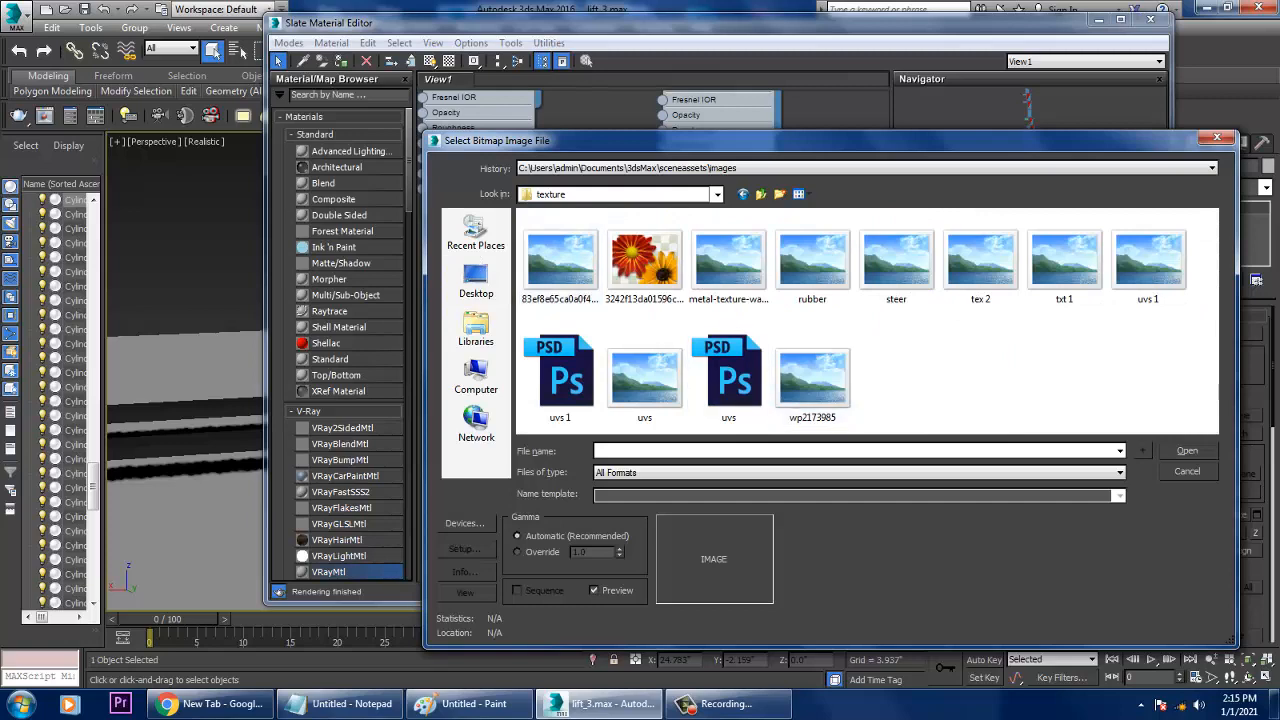
left_click(1186, 472)
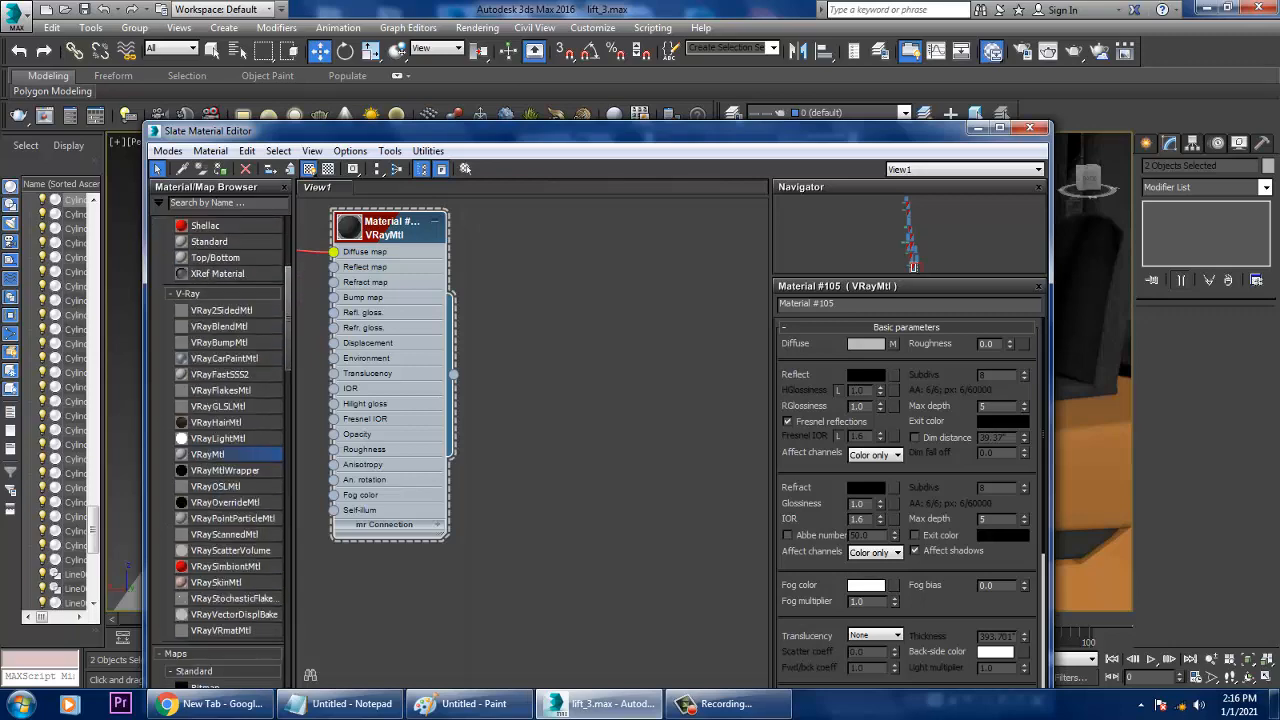
- Create a new VRayMtl and raise its Reflect colour to make it glossy
left_click(866, 344)
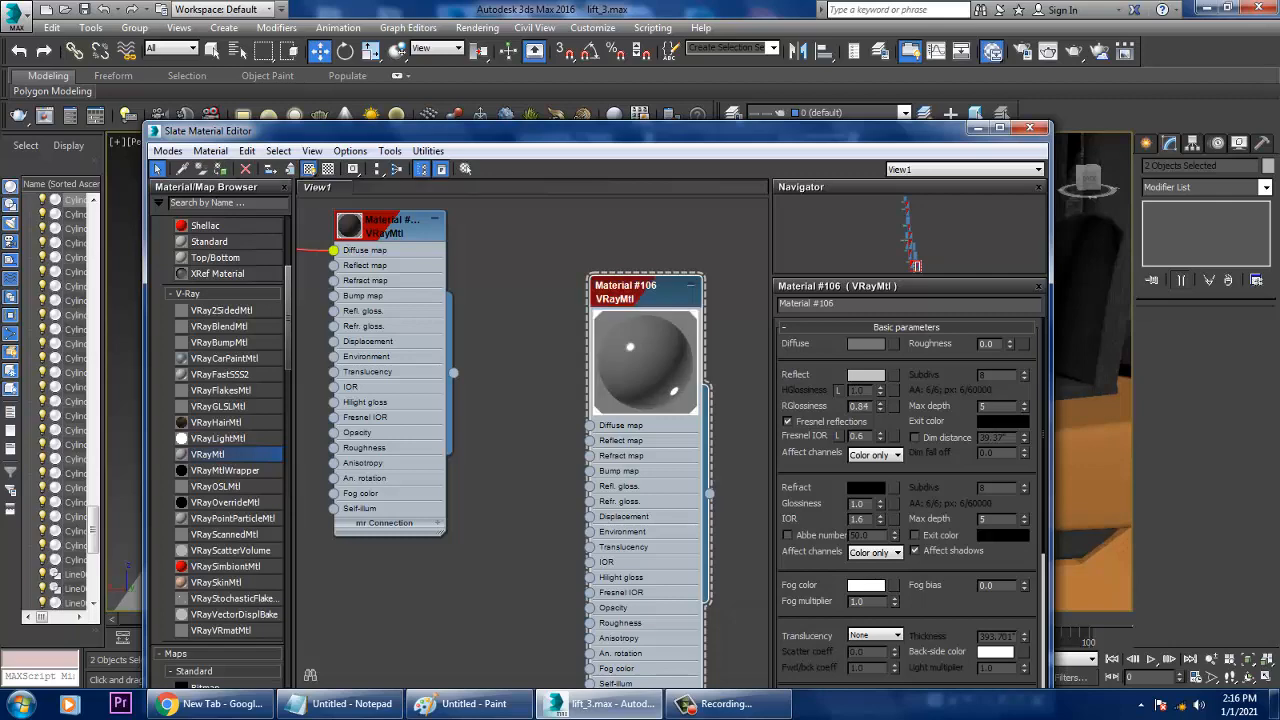
left_click(1028, 132)
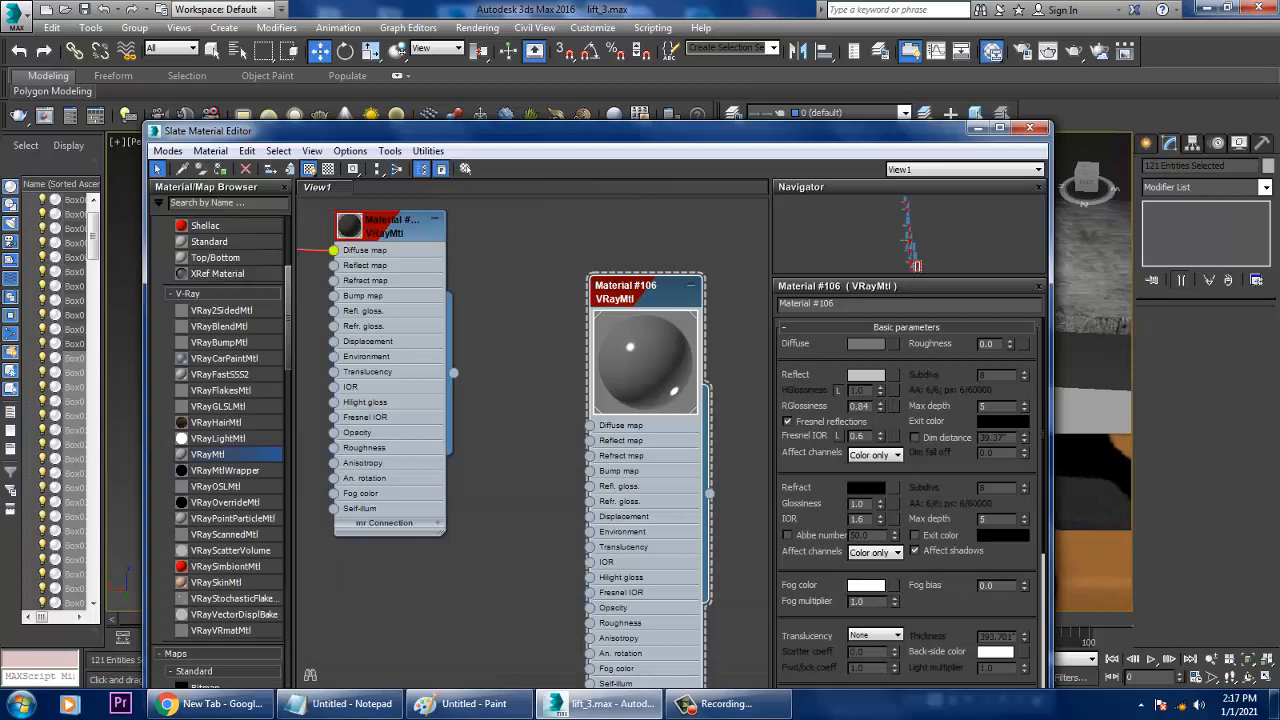
left_click(866, 344)
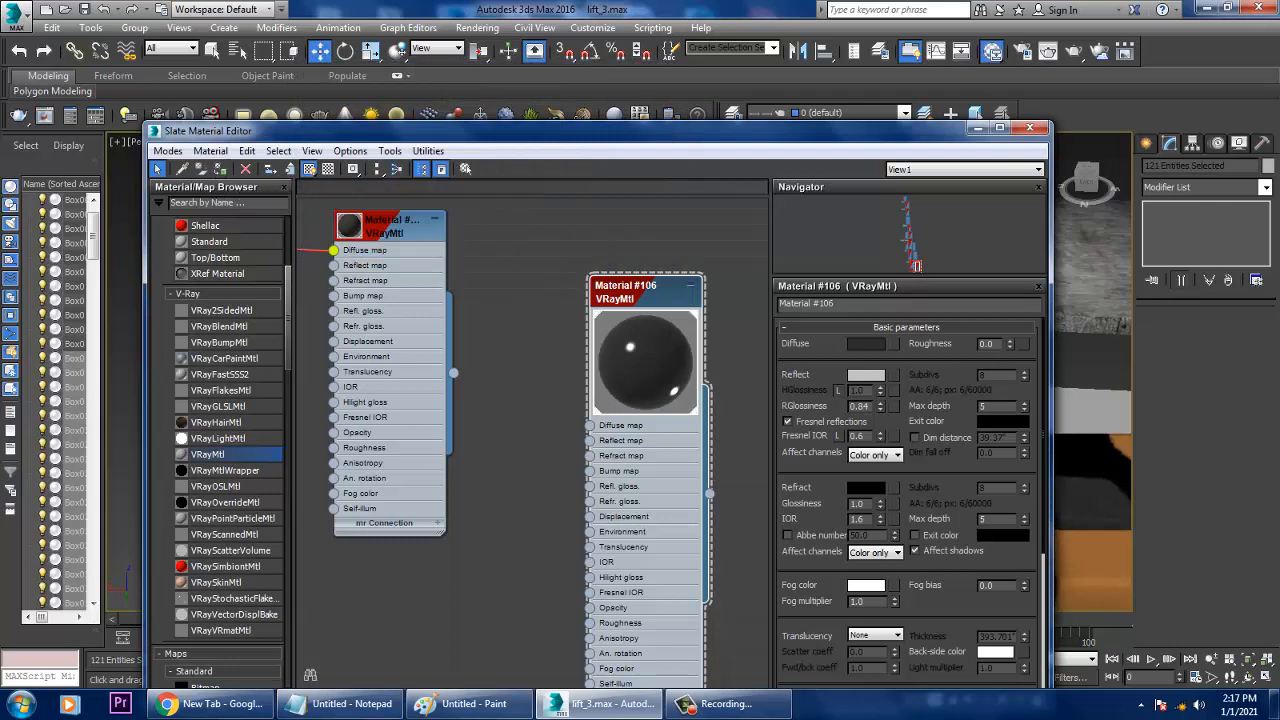
left_click(1028, 130)
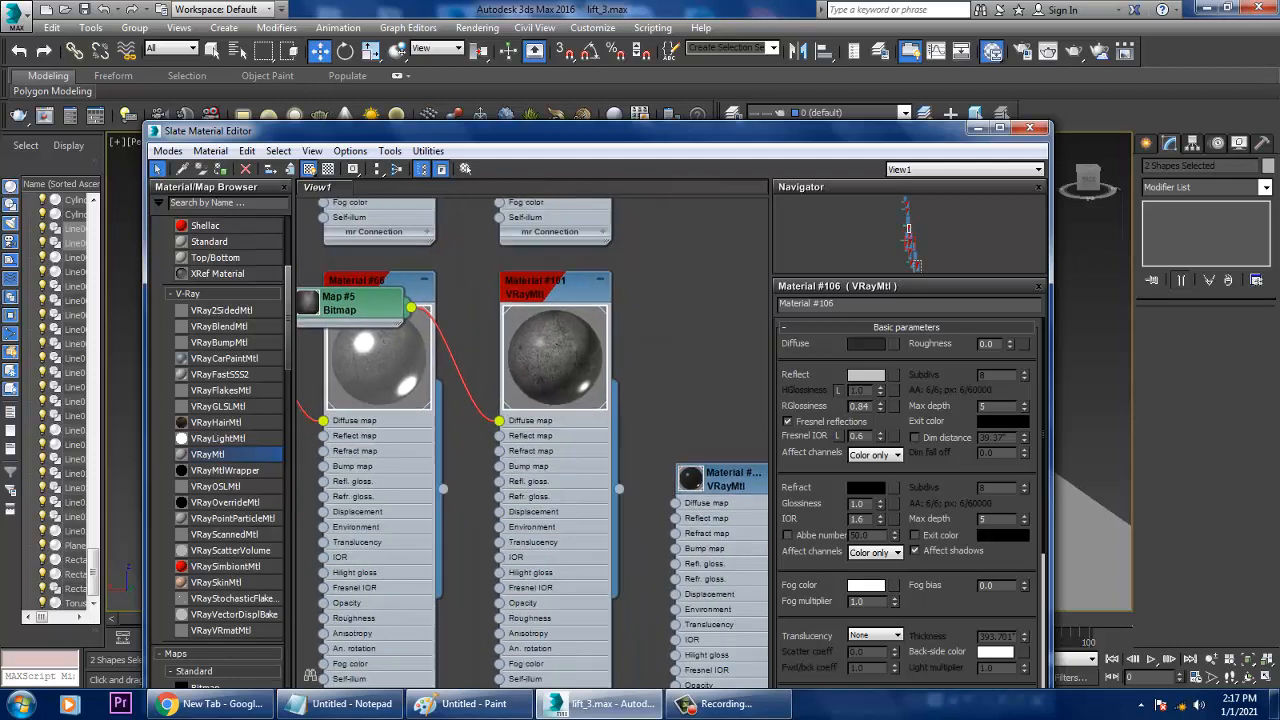
- Wire the stone Bitmap node into the materials' Diffuse map sockets
left_click(556, 280)
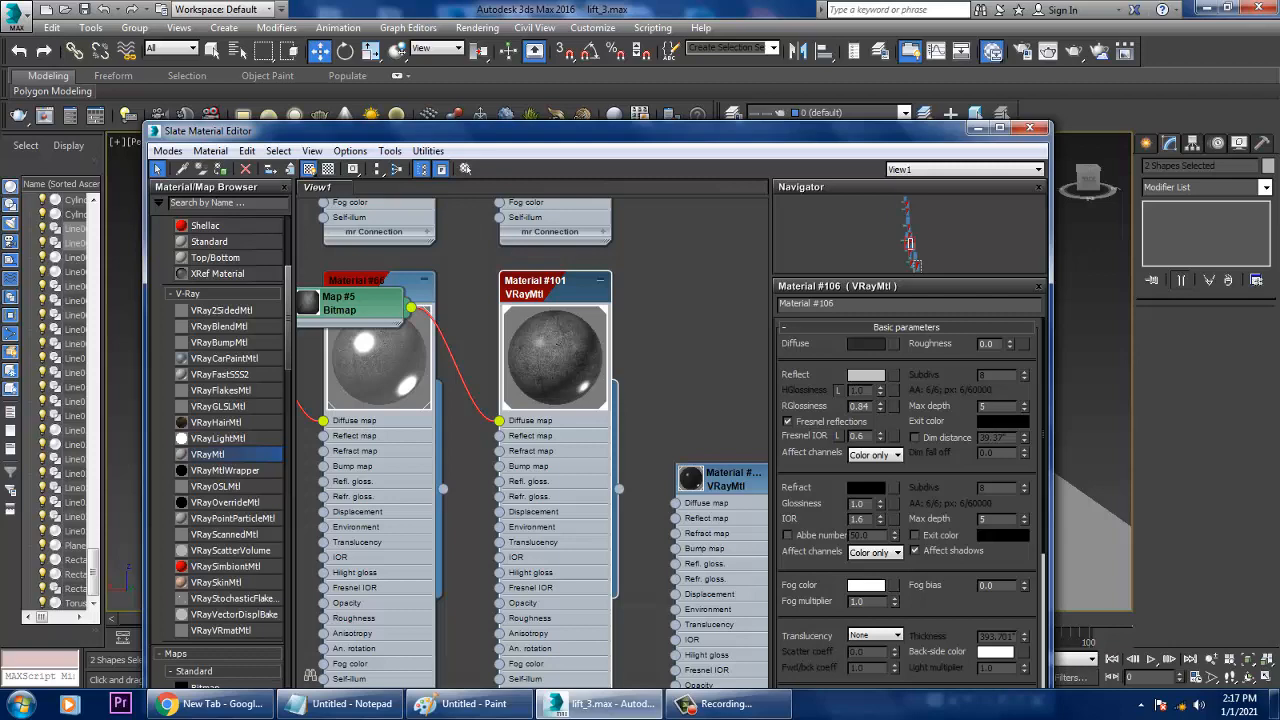
left_click(1028, 130)
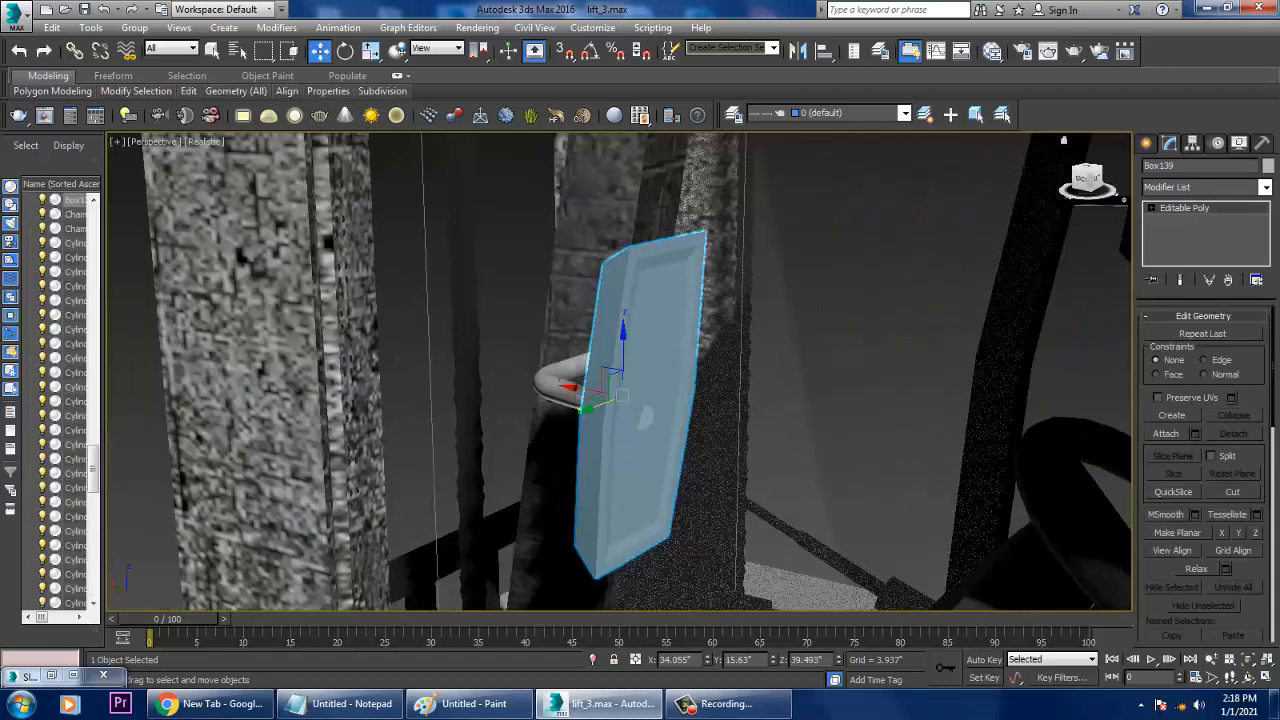
- Enter Polygon level on the panel and add two new VRayMtl nodes for it
left_click(1184, 258)
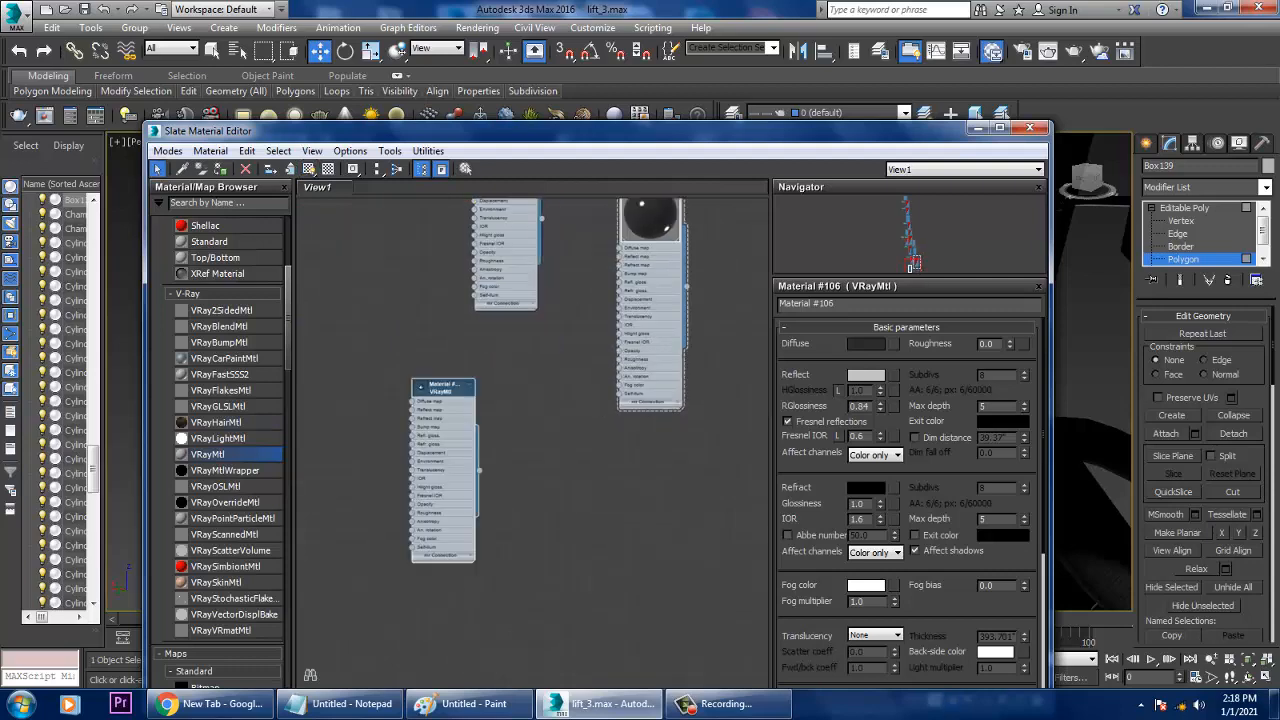
left_click(866, 344)
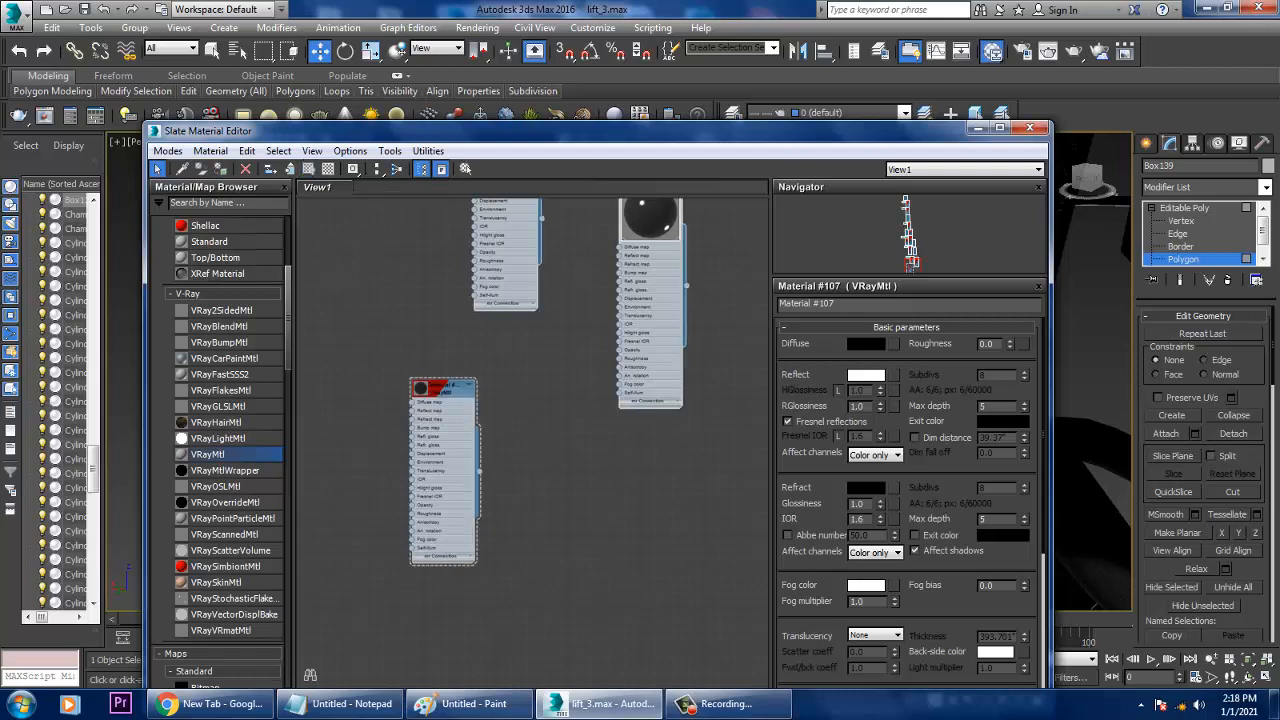
left_click(1040, 130)
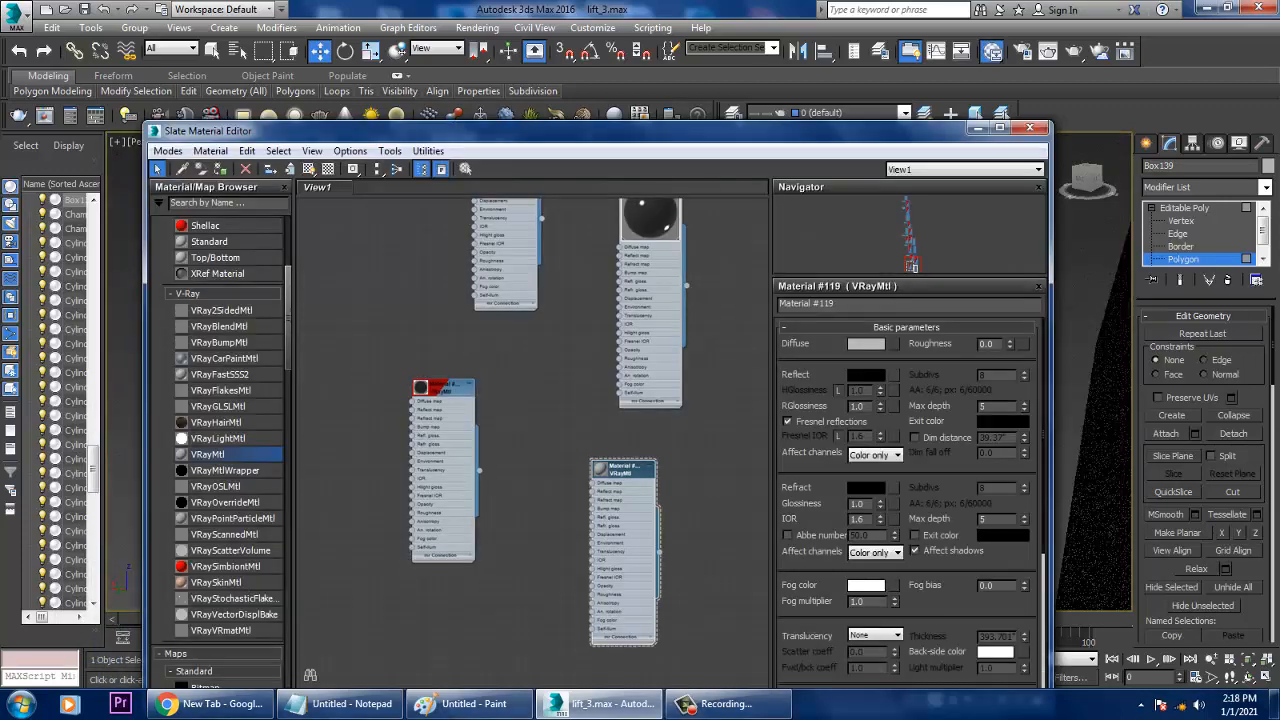
left_click(864, 344)
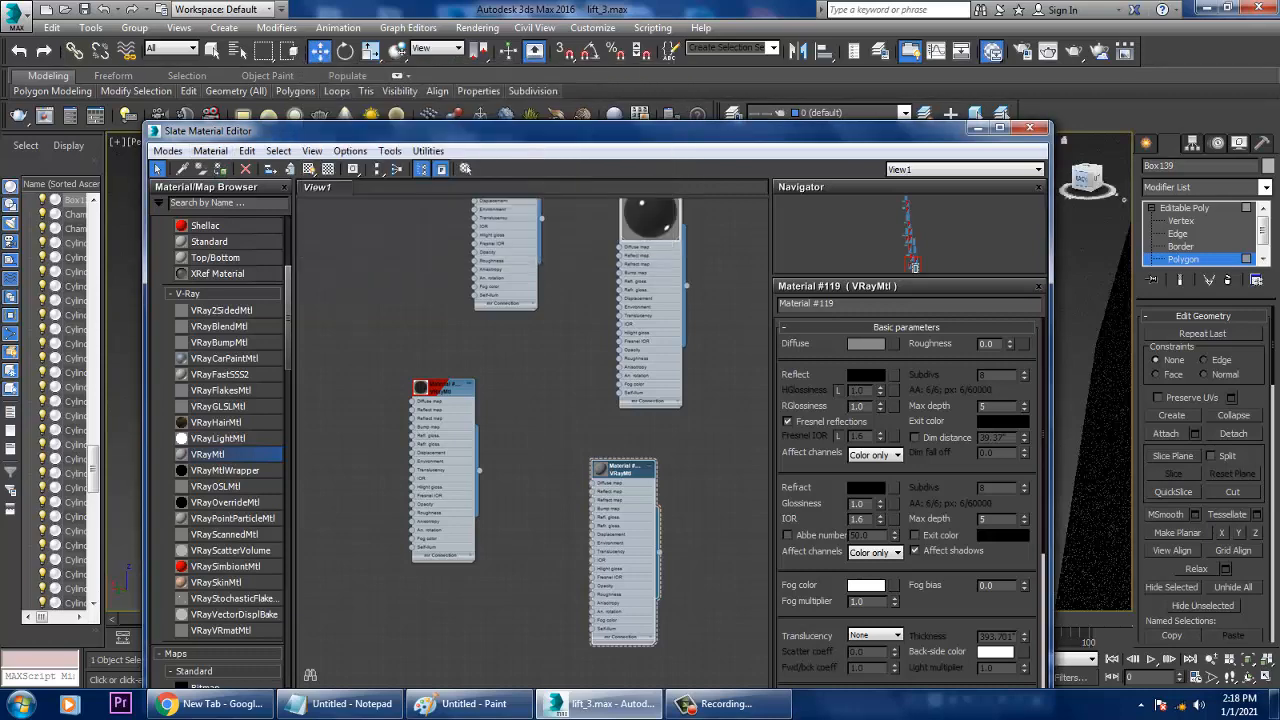
left_click(1044, 130)
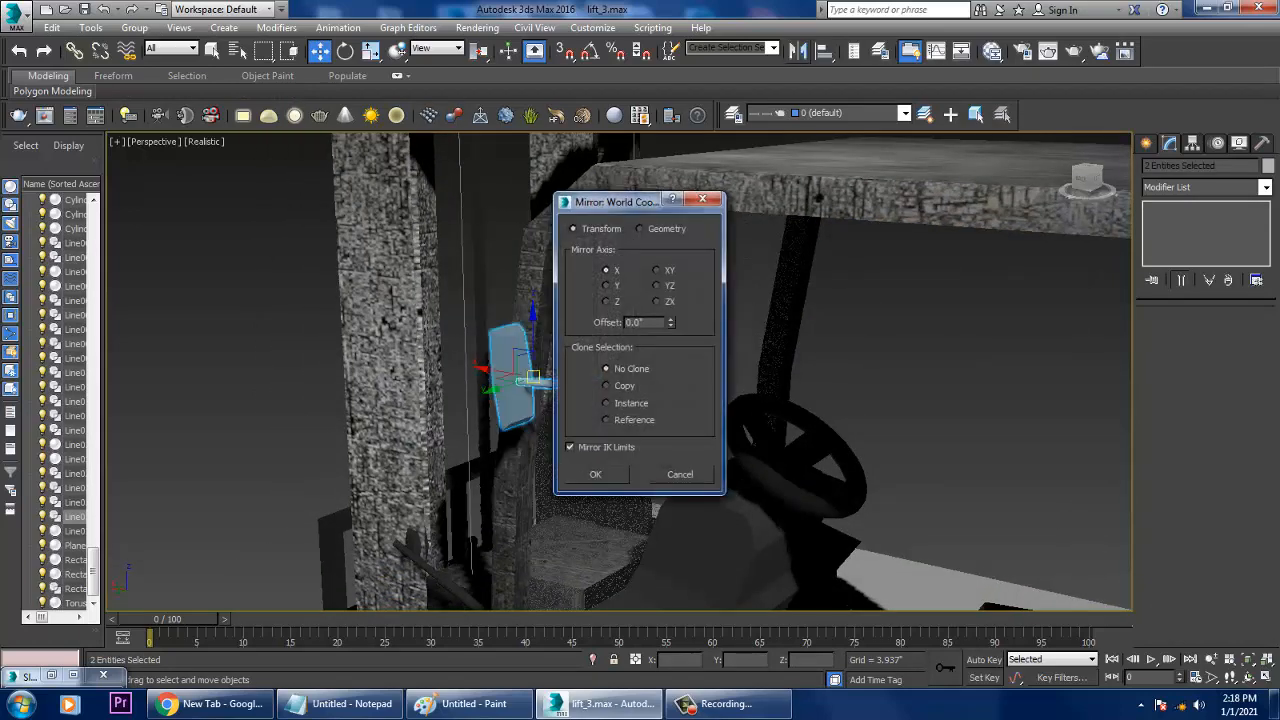
- Mirror the panel on X as a copy and move it against the opposite mast pillar
left_click(608, 384)
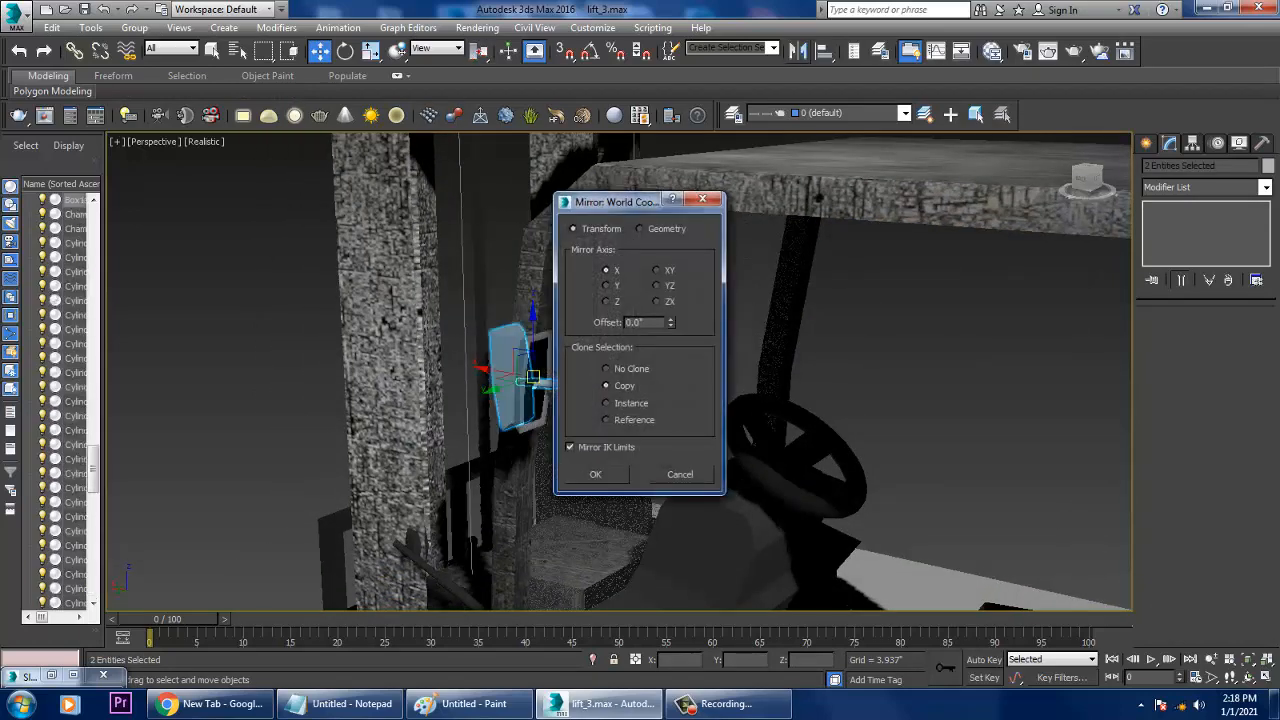
left_click(596, 474)
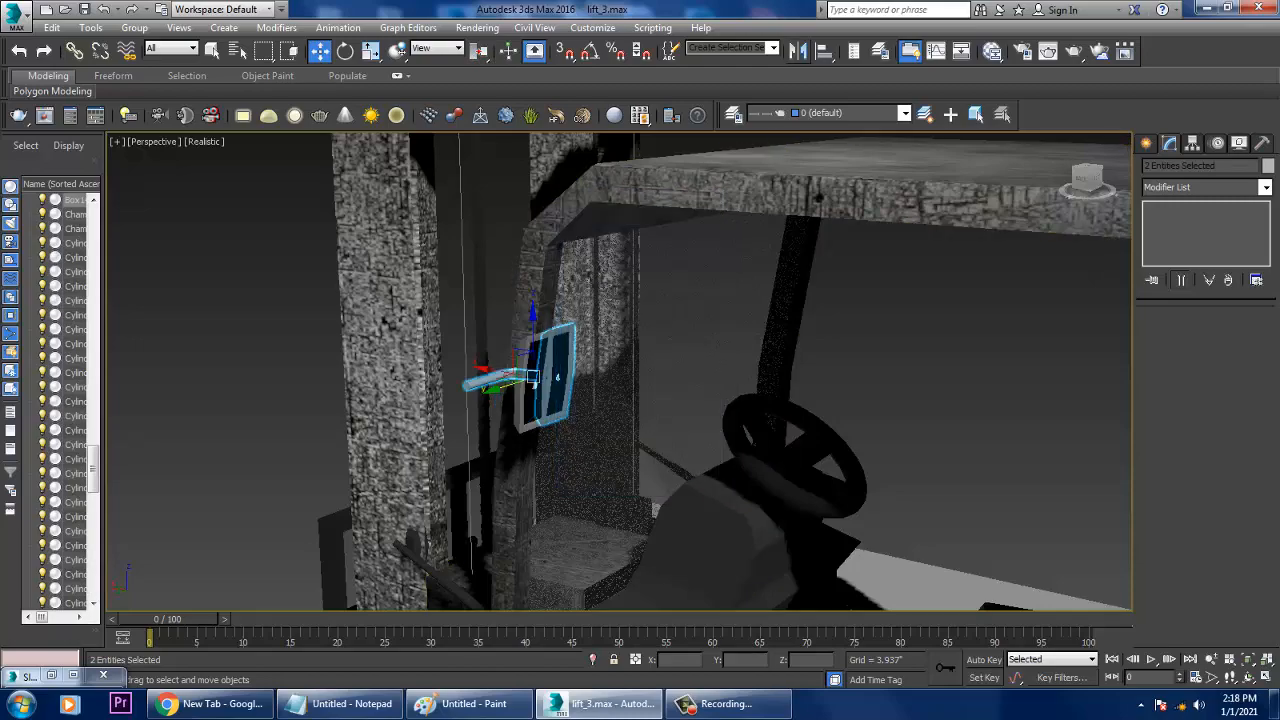
left_click_drag(540, 376, 824, 280)
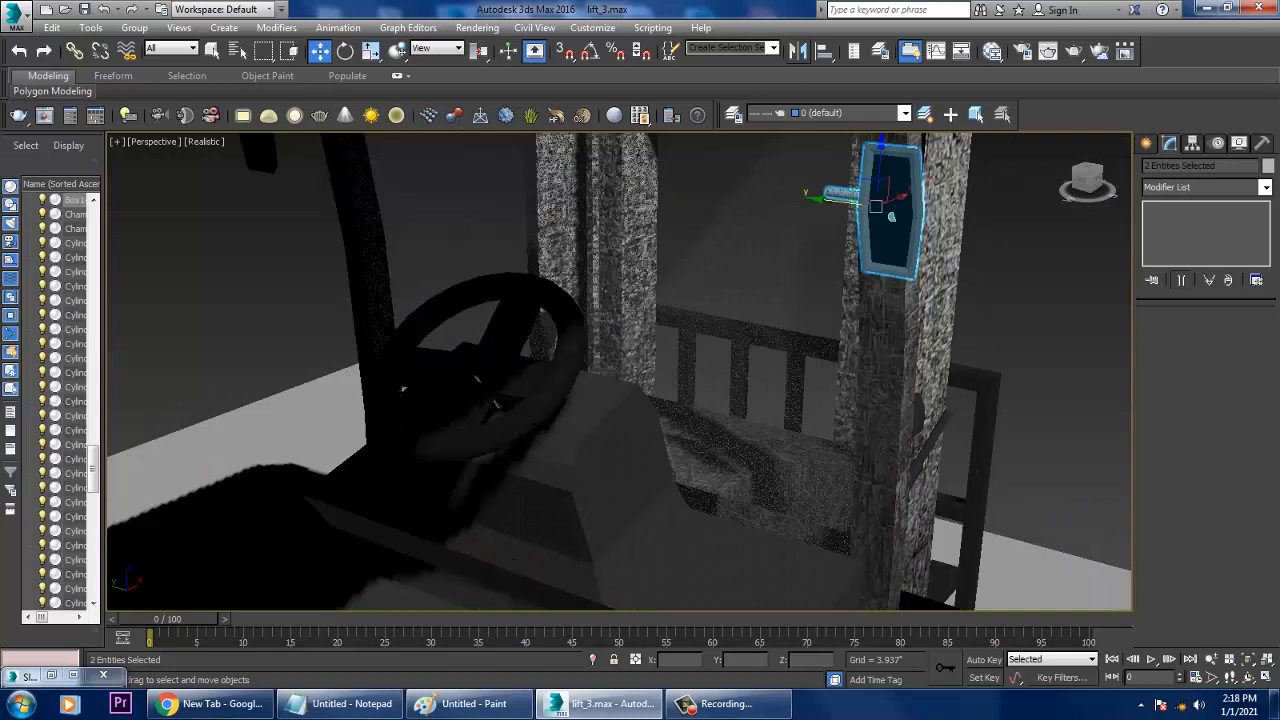
left_click_drag(884, 204, 996, 224)
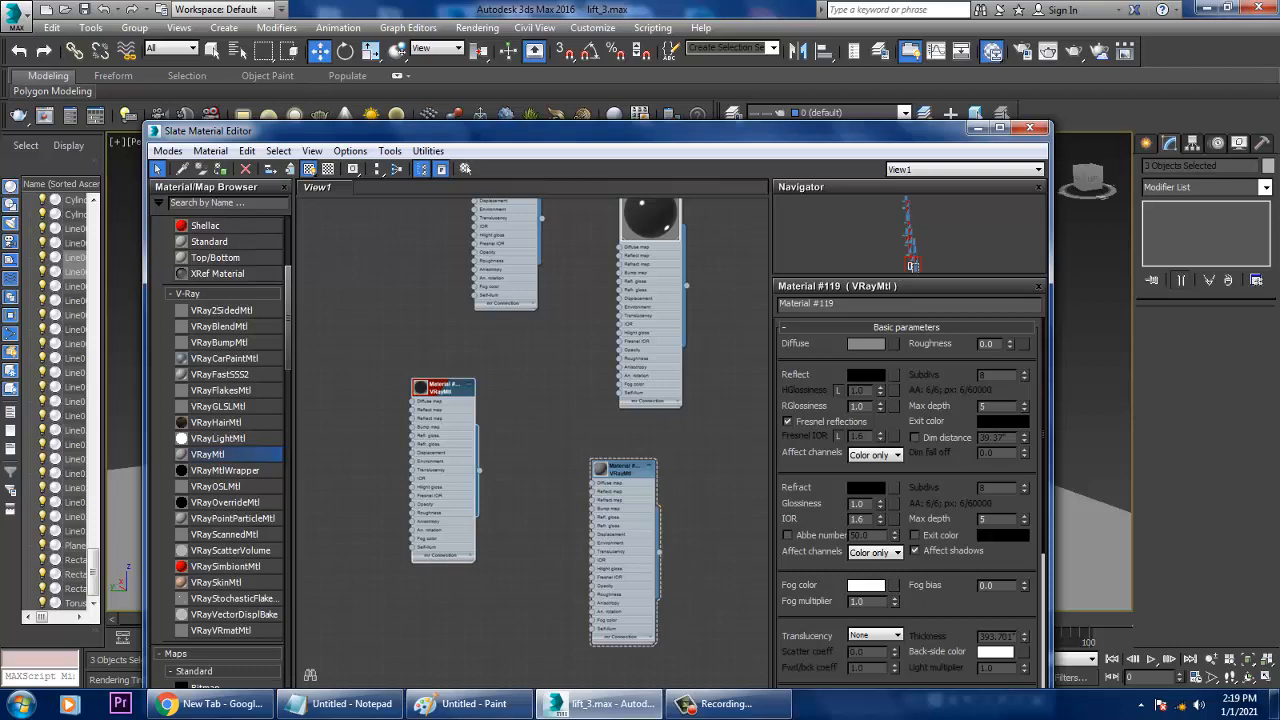
- Select Cylinder001's polygons and start a new VRayMtl's diffuse colour
left_click(1028, 128)
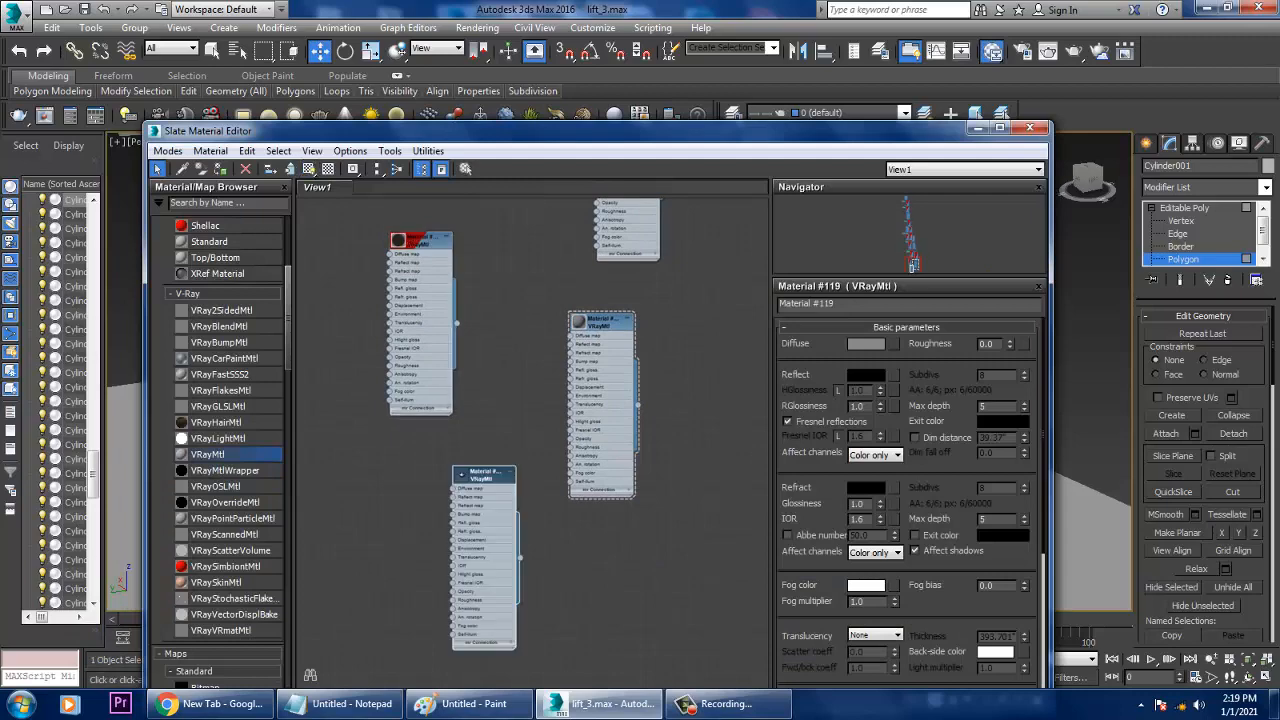
left_click(484, 472)
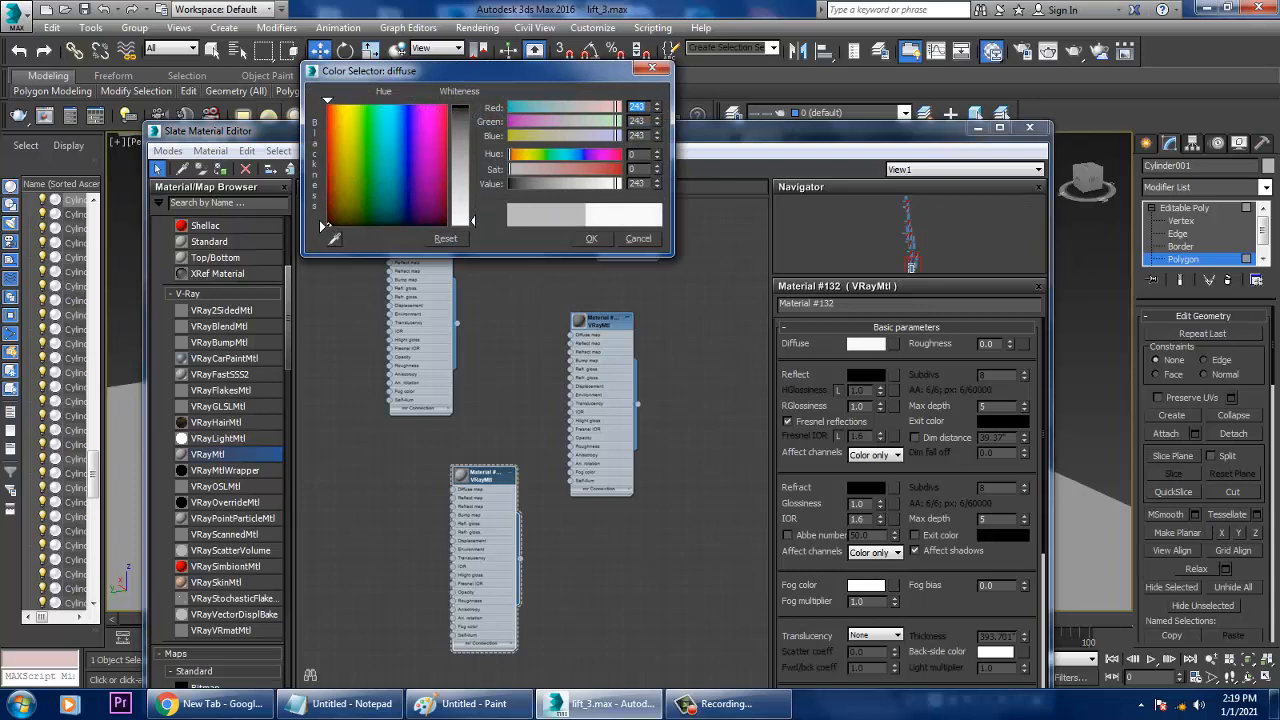
- Confirm the diffuse colour, wire a map into Diffuse and assign Material #132 to the cylinder
left_click(592, 238)
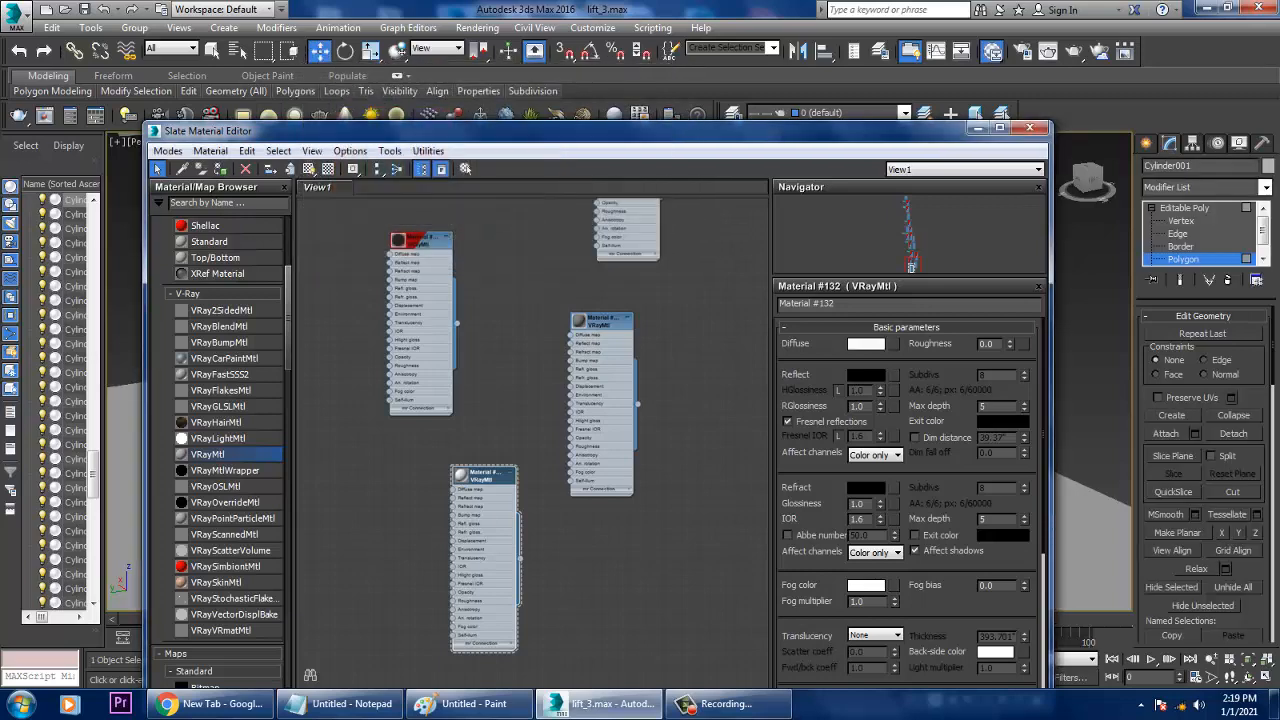
left_click(1028, 128)
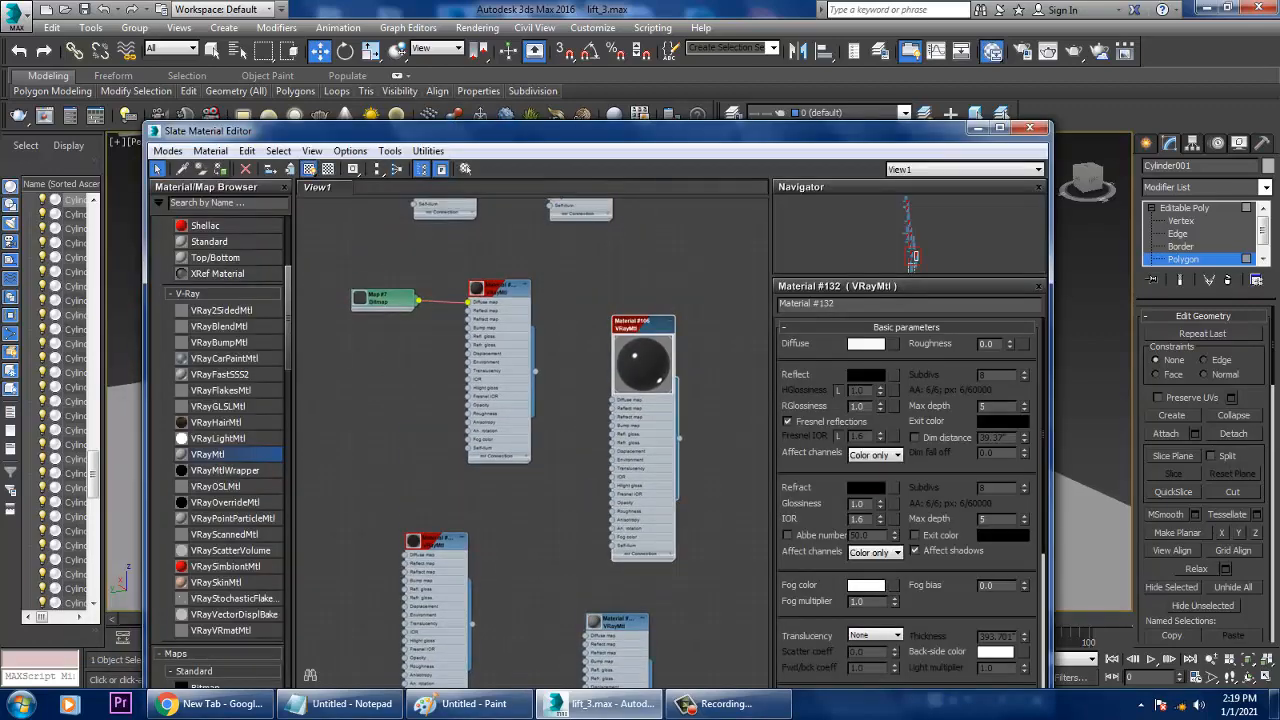
left_click(1028, 130)
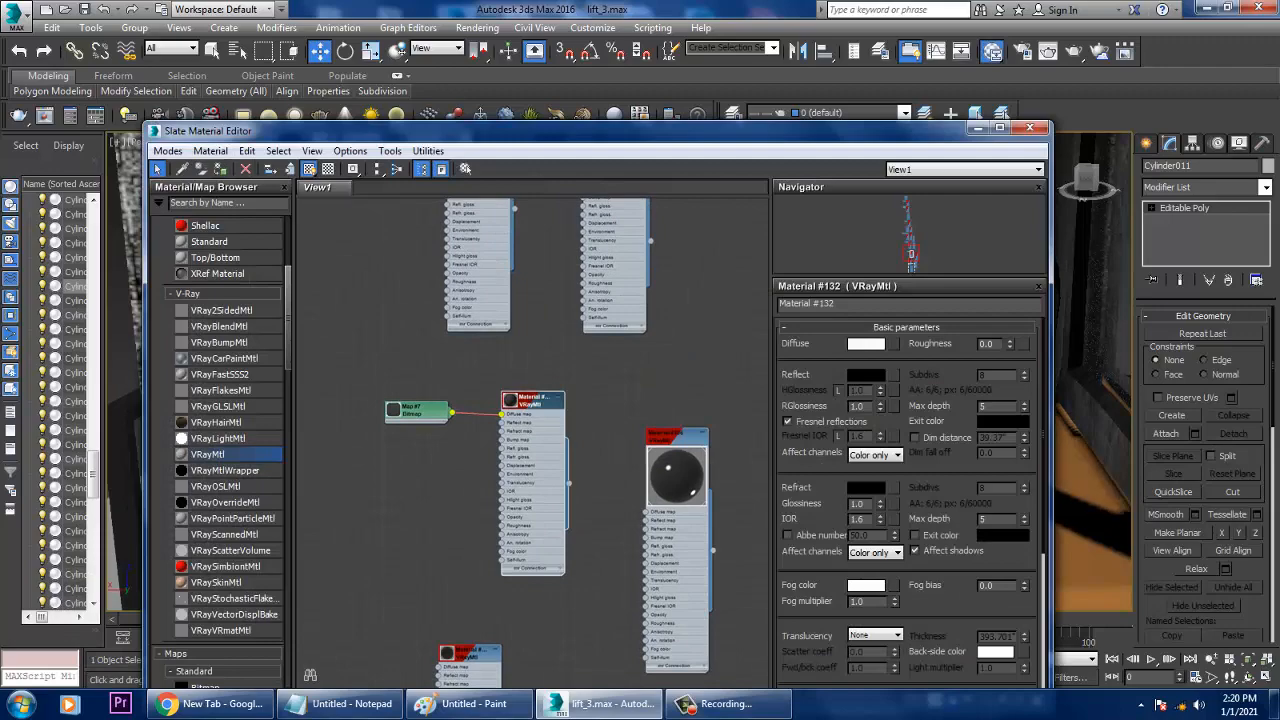
left_click(1028, 128)
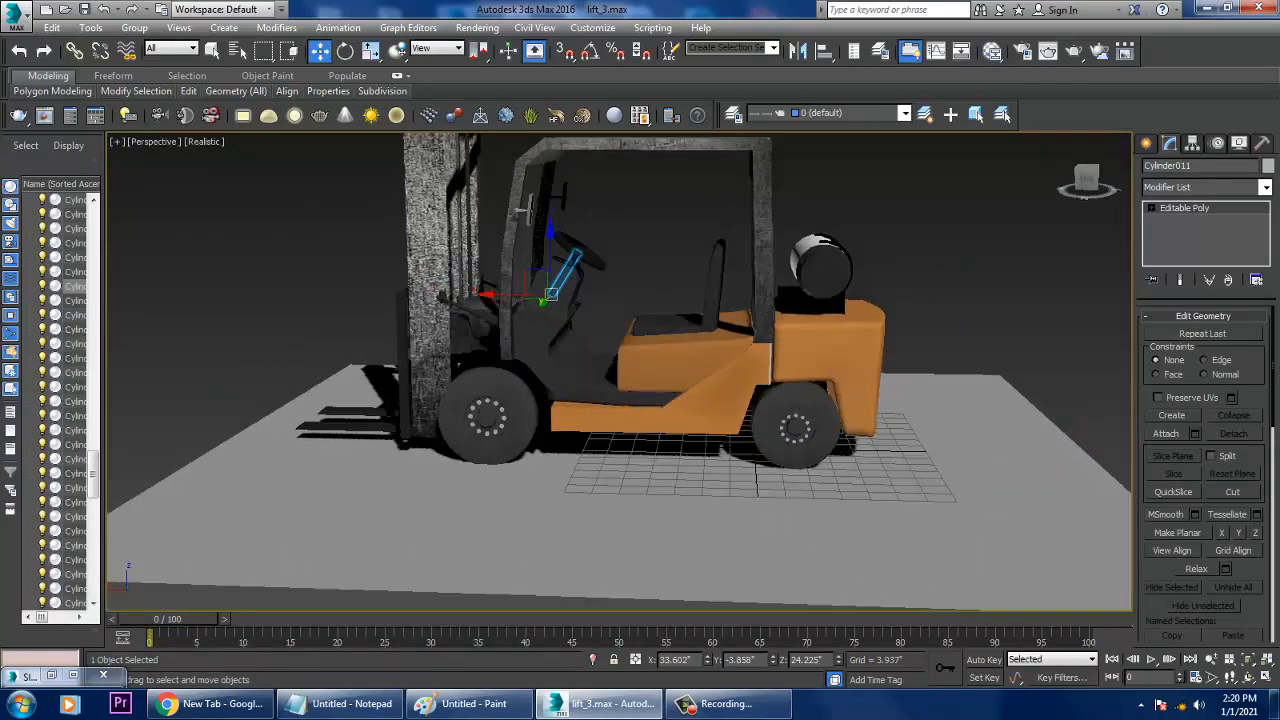
- Maximize the viewport and switch the Create panel to V-Ray lights
key("Alt+W")
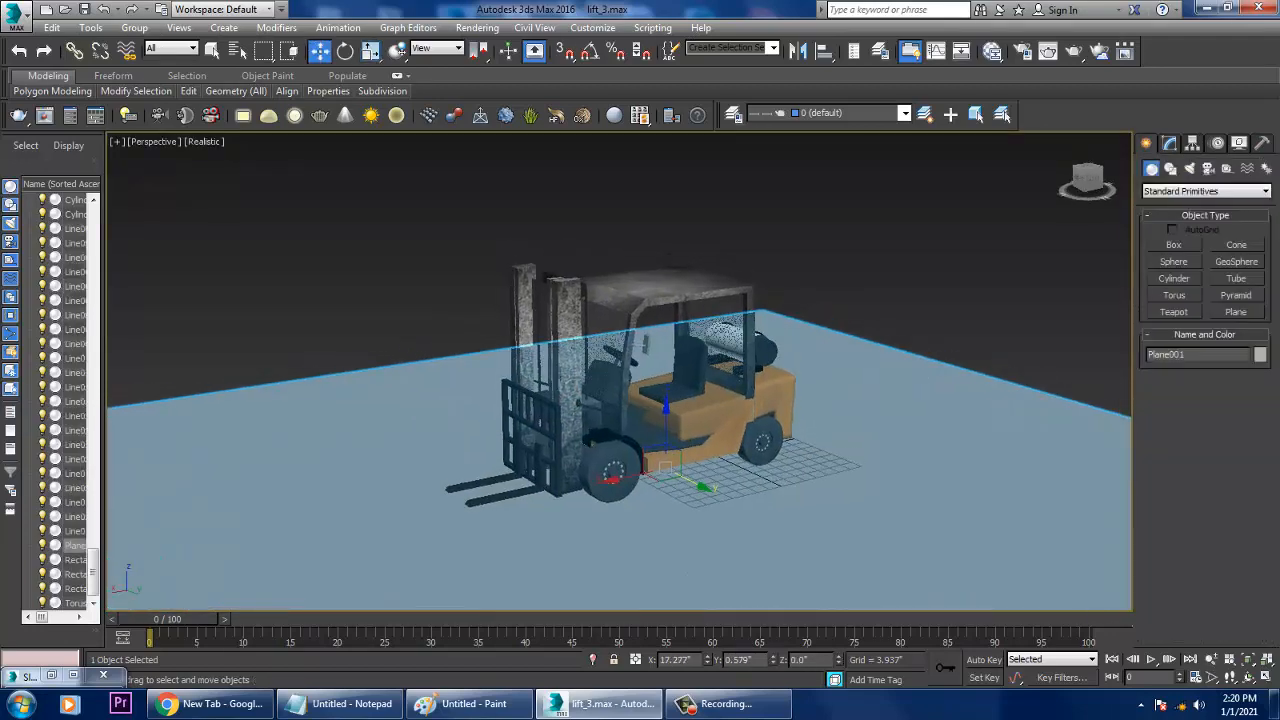
left_click(1204, 192)
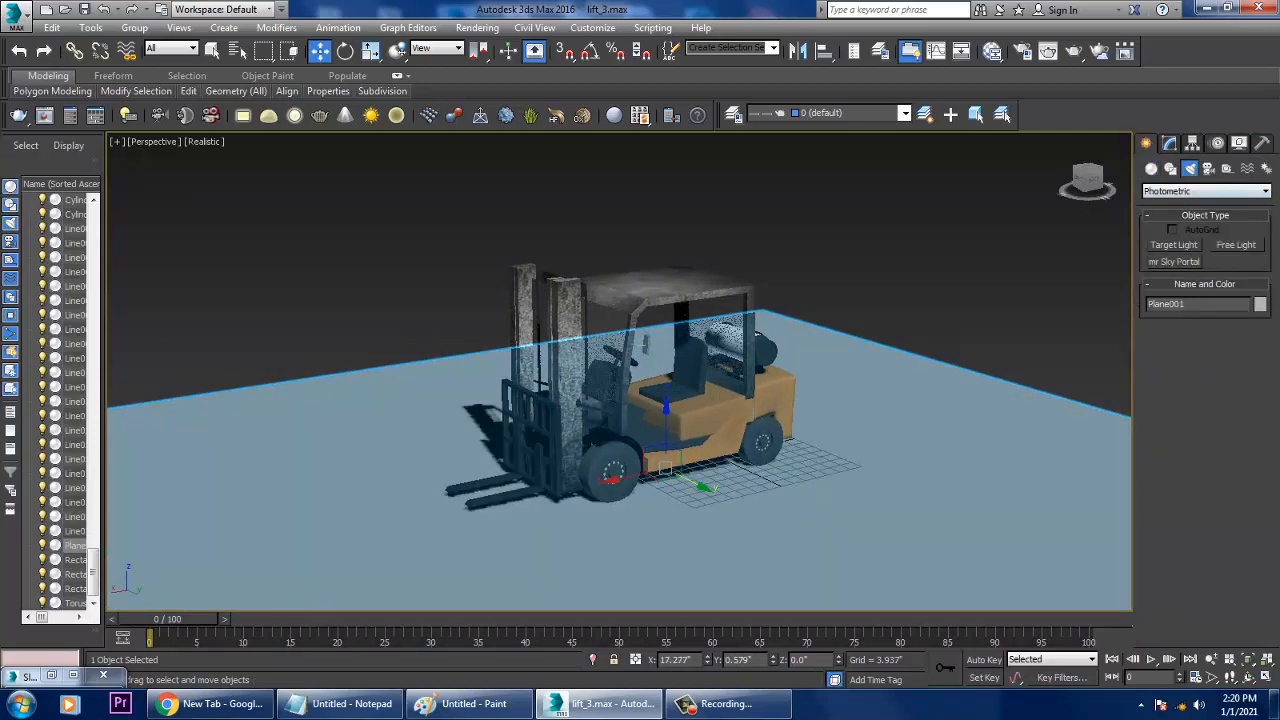
left_click(1204, 192)
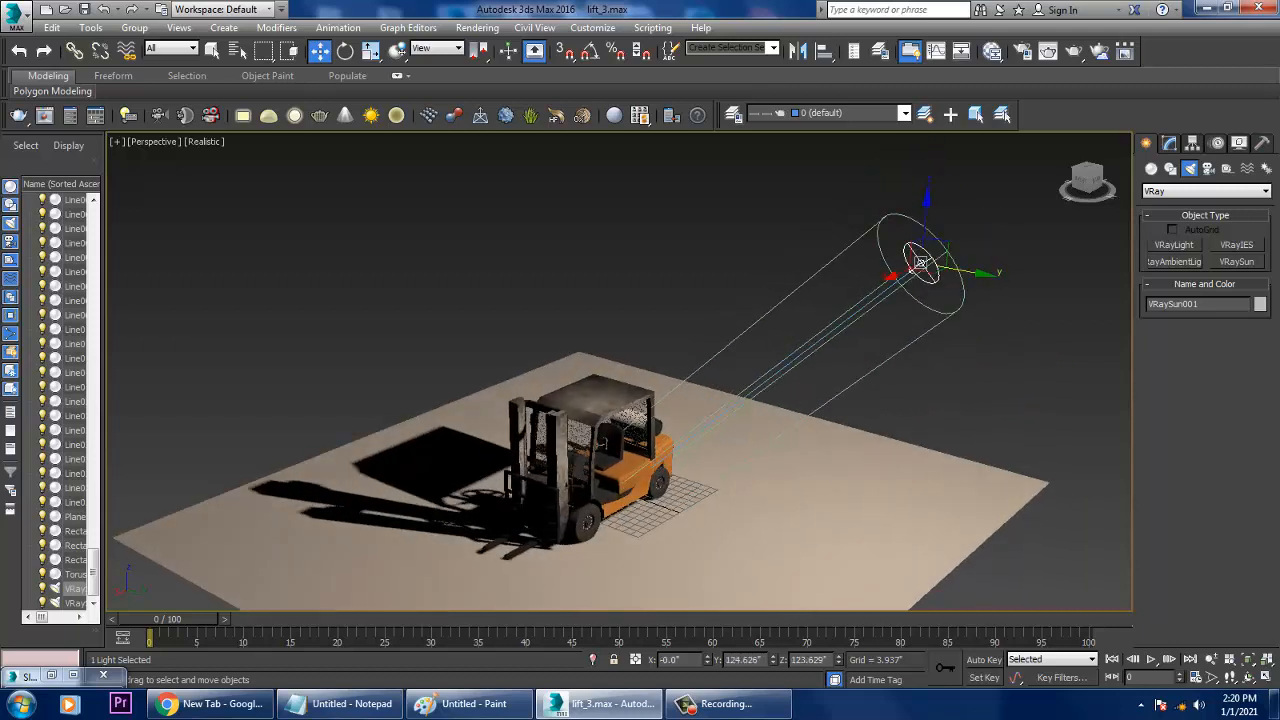
- Place a VRaySun aimed at the forklift so it casts shadows on the plane
left_click_drag(920, 260, 950, 270)
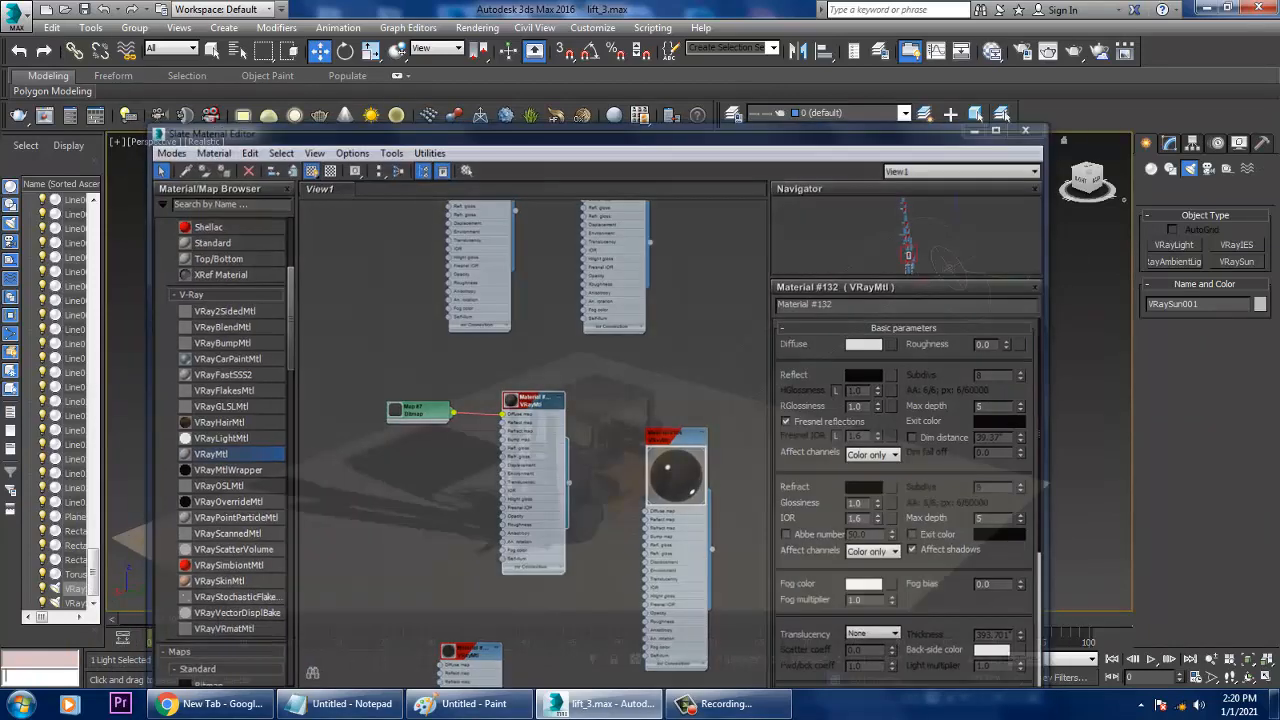
left_click(1024, 130)
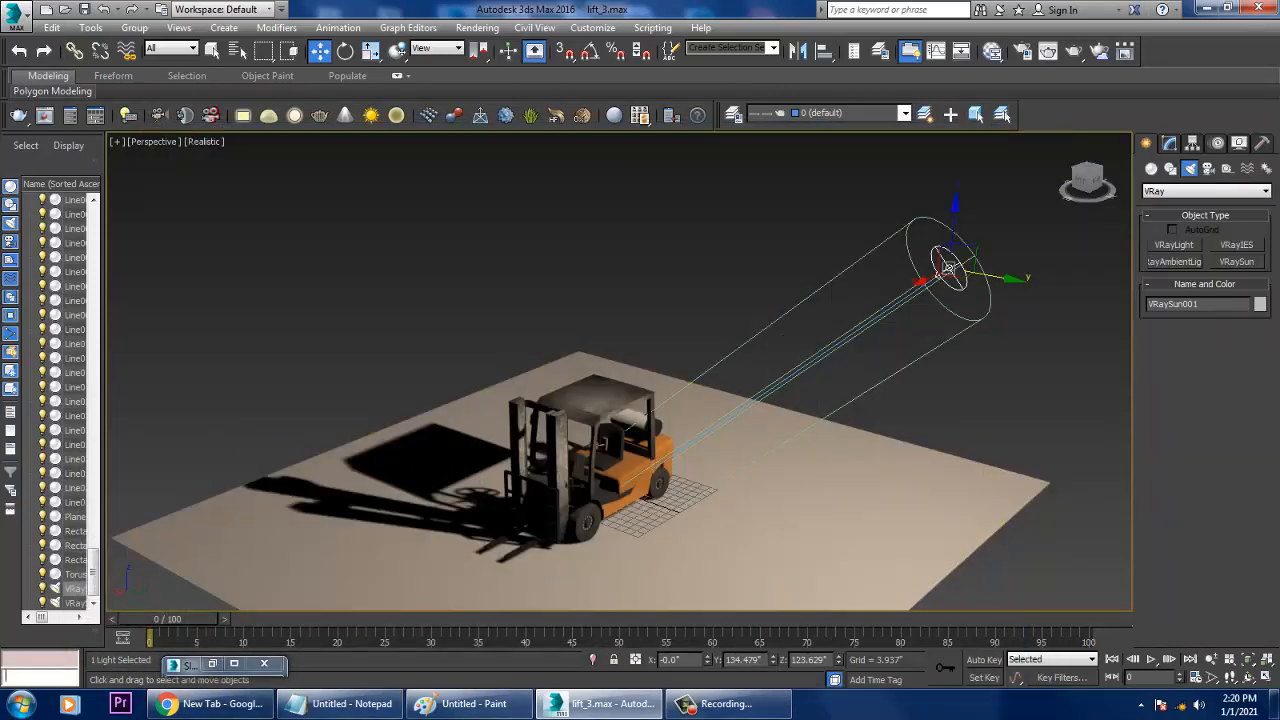
type("vray")
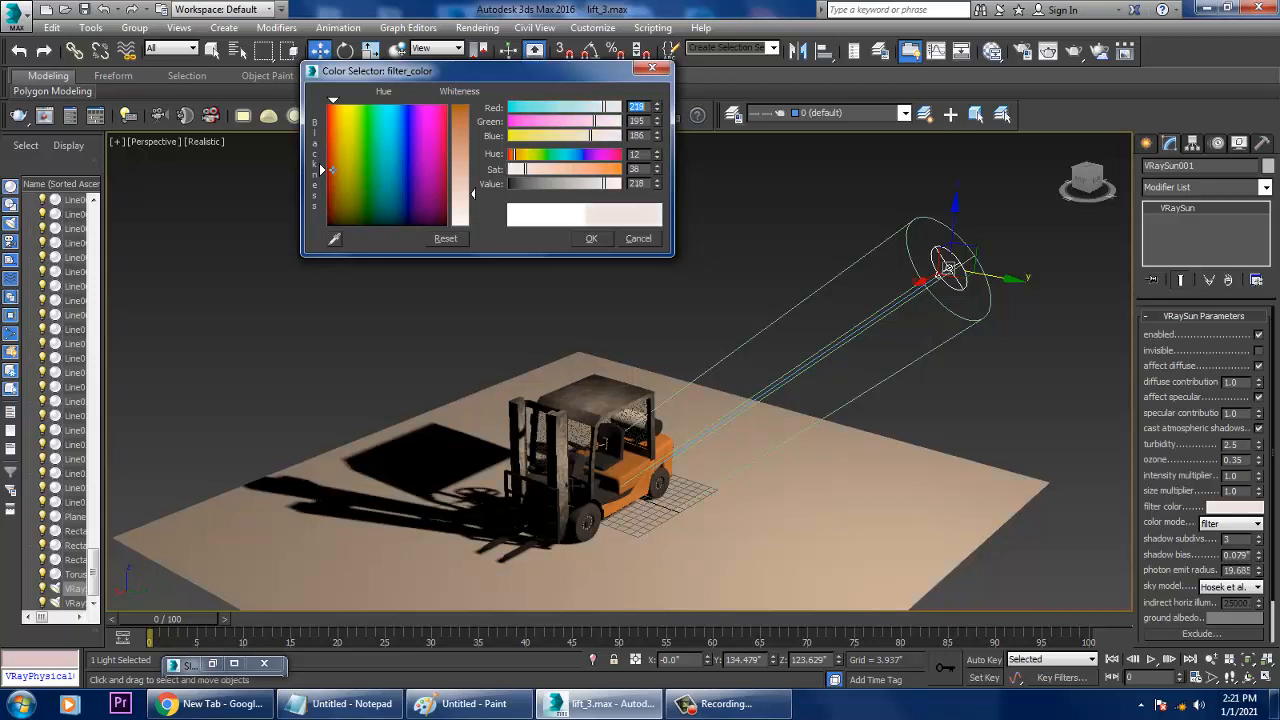
- Give the VRaySun a warm filter colour in the Color Selector
left_click(592, 238)
type("0.5")
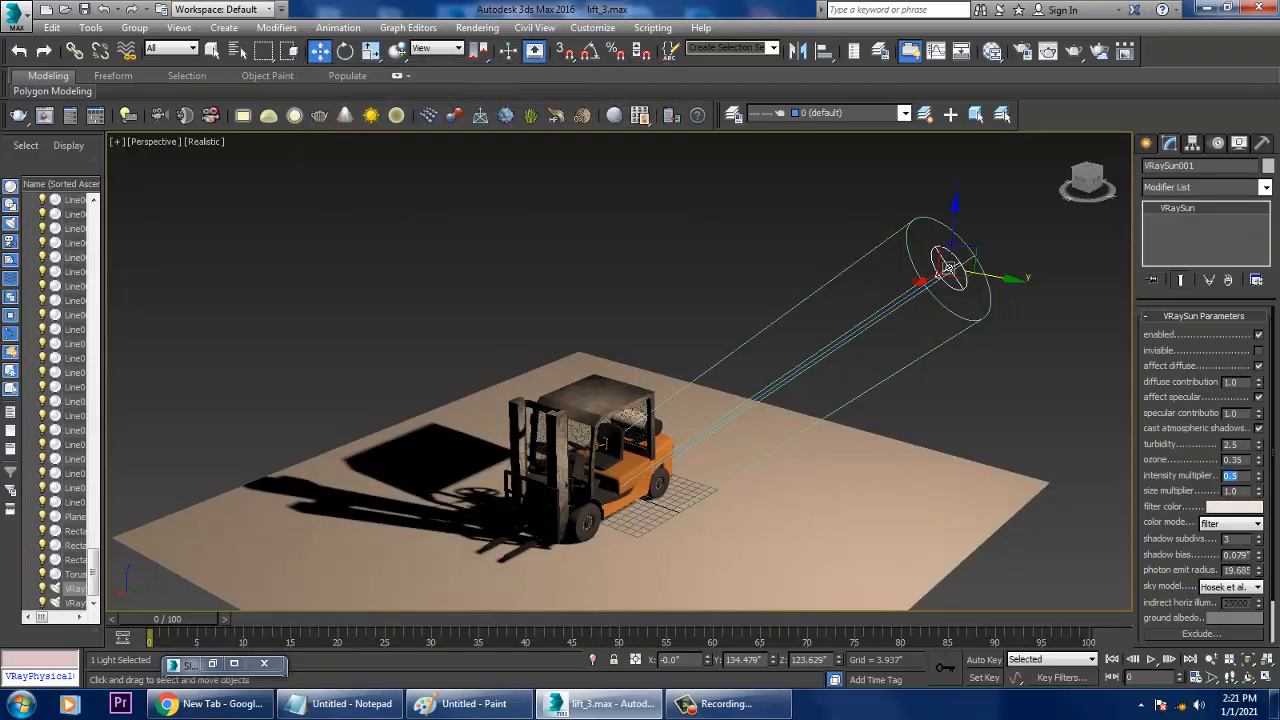
left_click_drag(940, 260, 1010, 236)
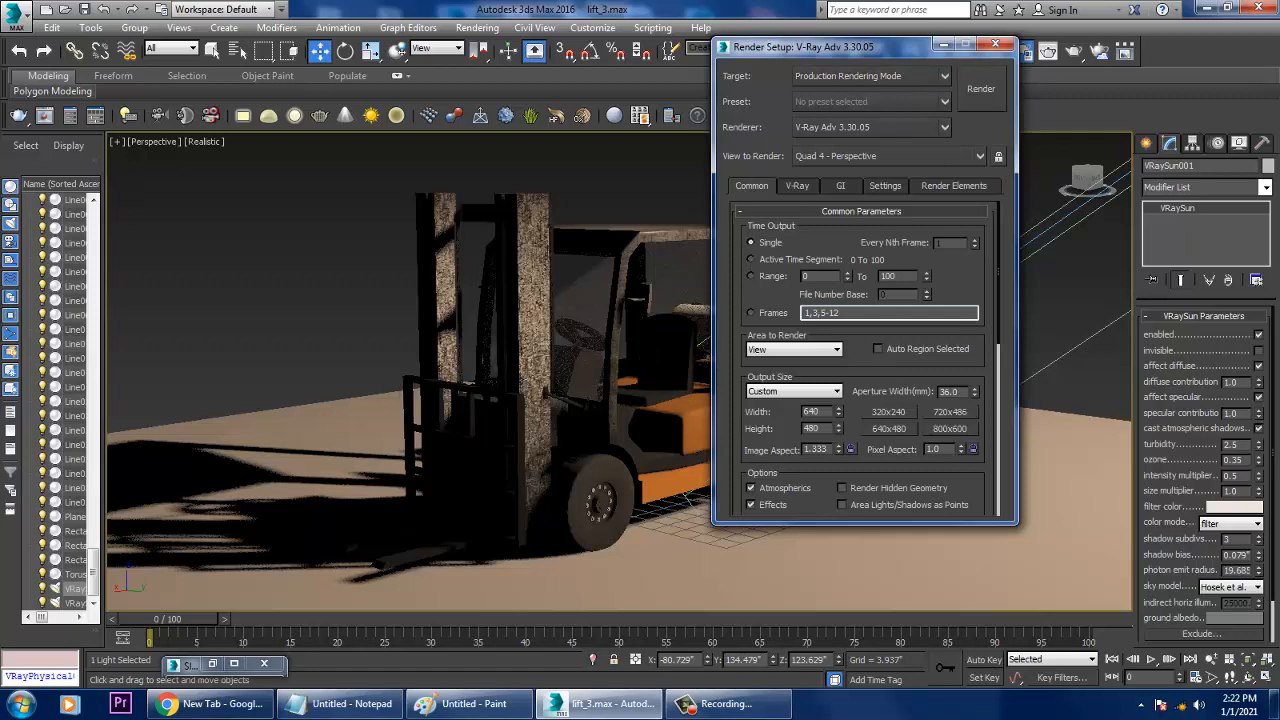
- Turn on the GI environment override, enable GI with irradiance map and light cache, and start the render
left_click(796, 184)
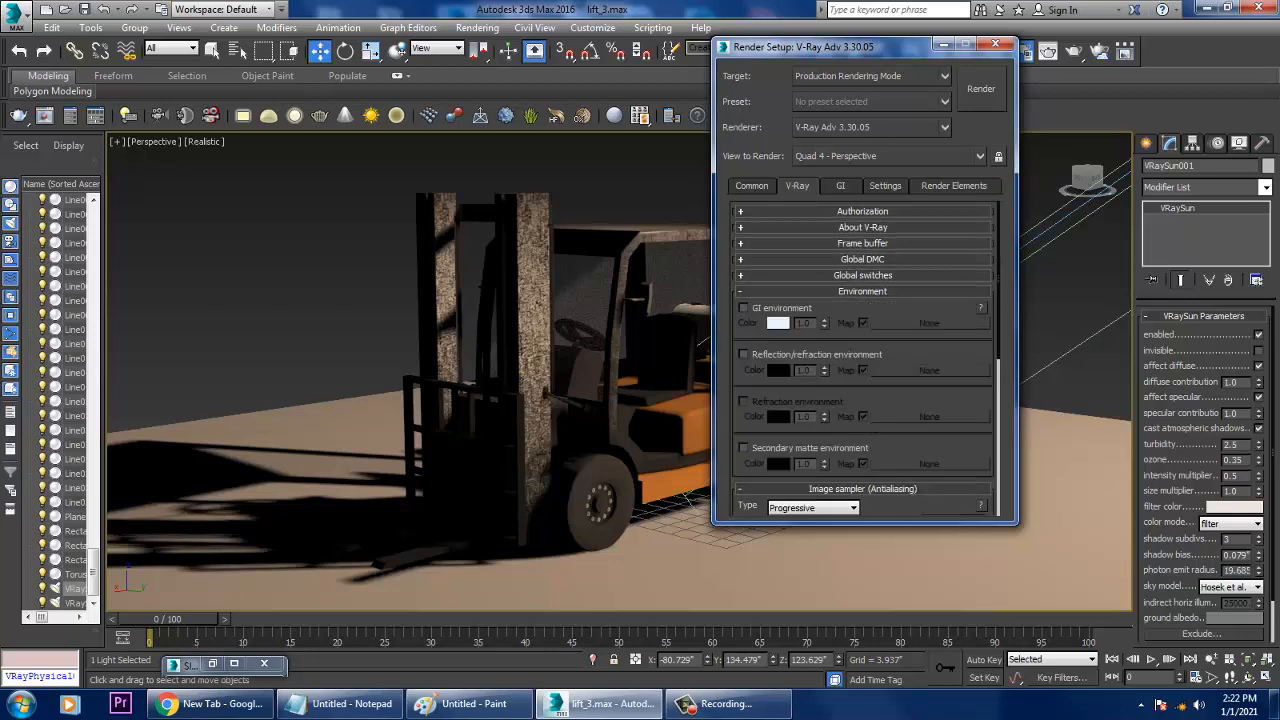
left_click(928, 322)
type("0.05")
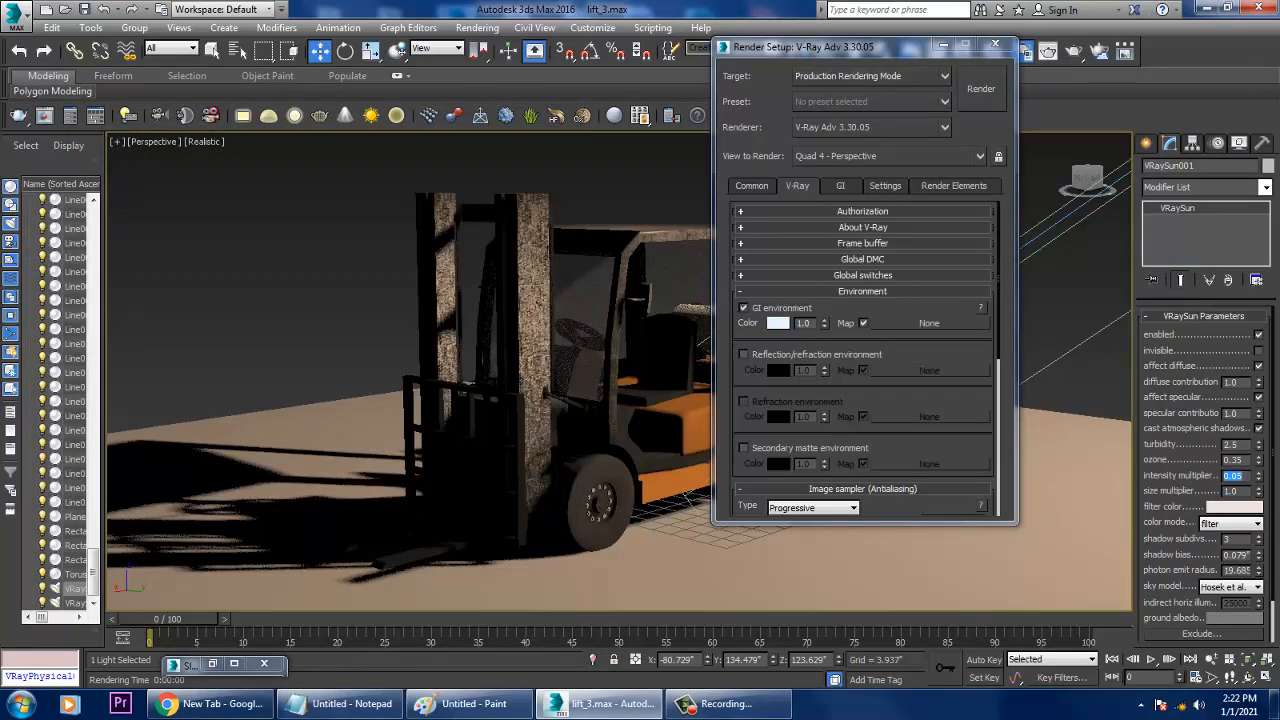
left_click(840, 184)
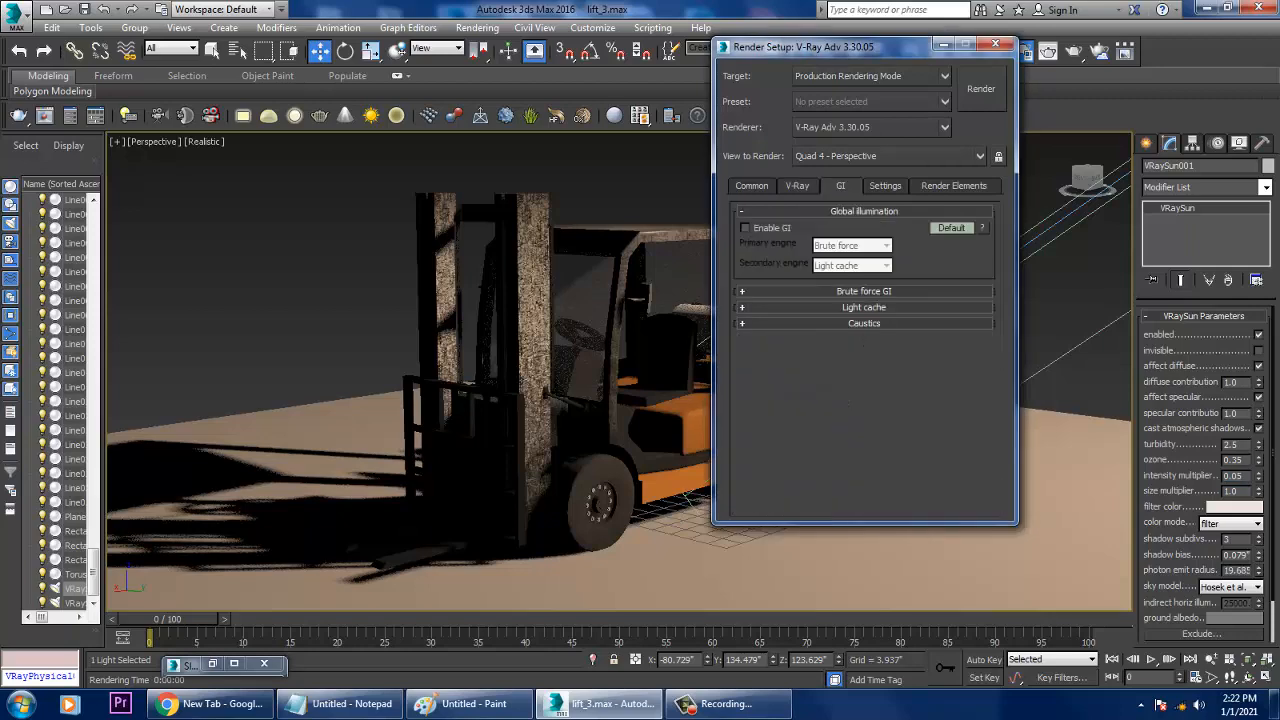
left_click(744, 228)
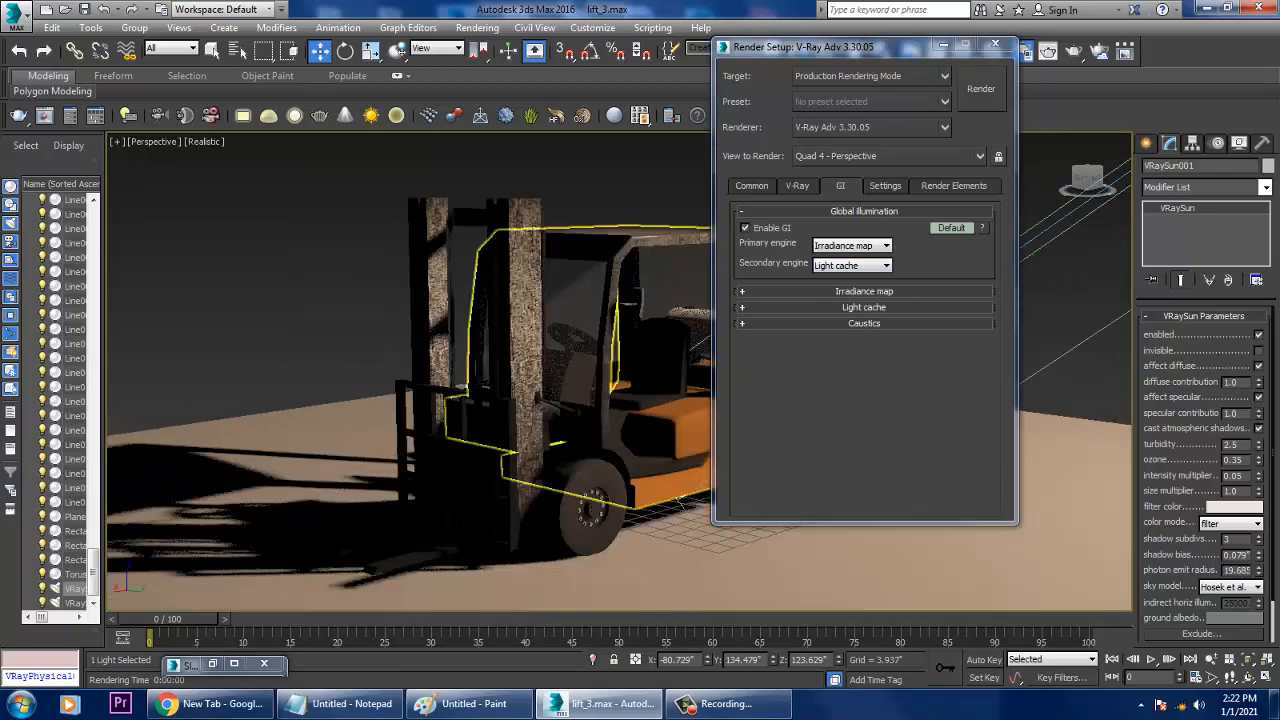
left_click(980, 88)
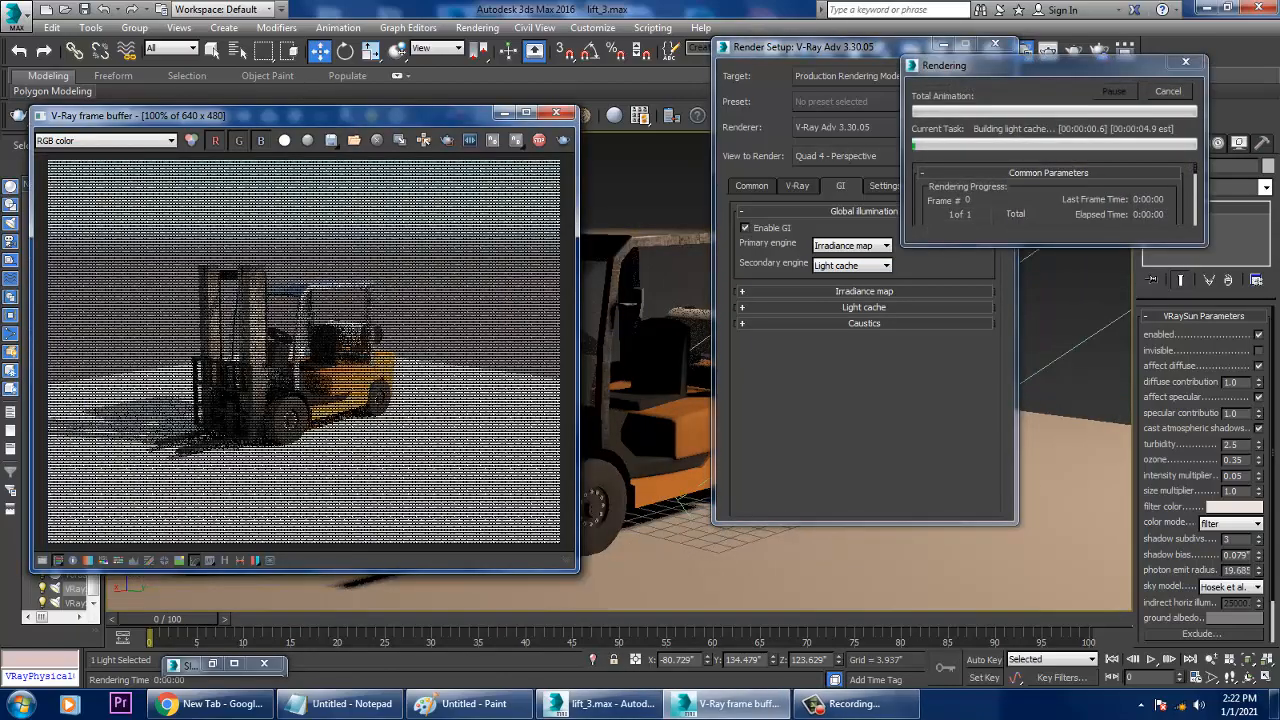